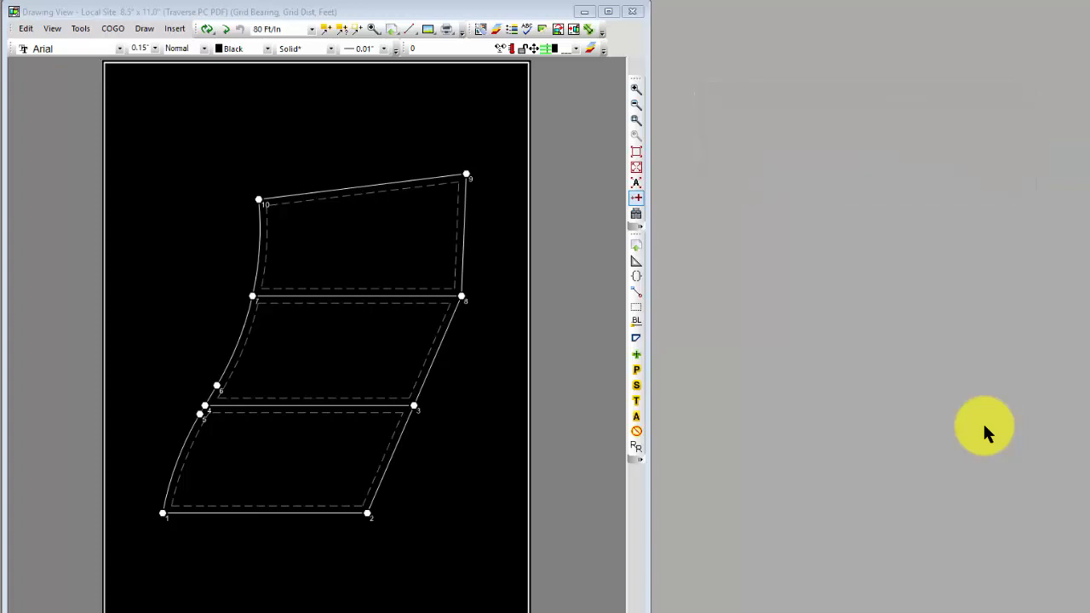
{"action": "mouse_move", "coordinate": [792, 446]}
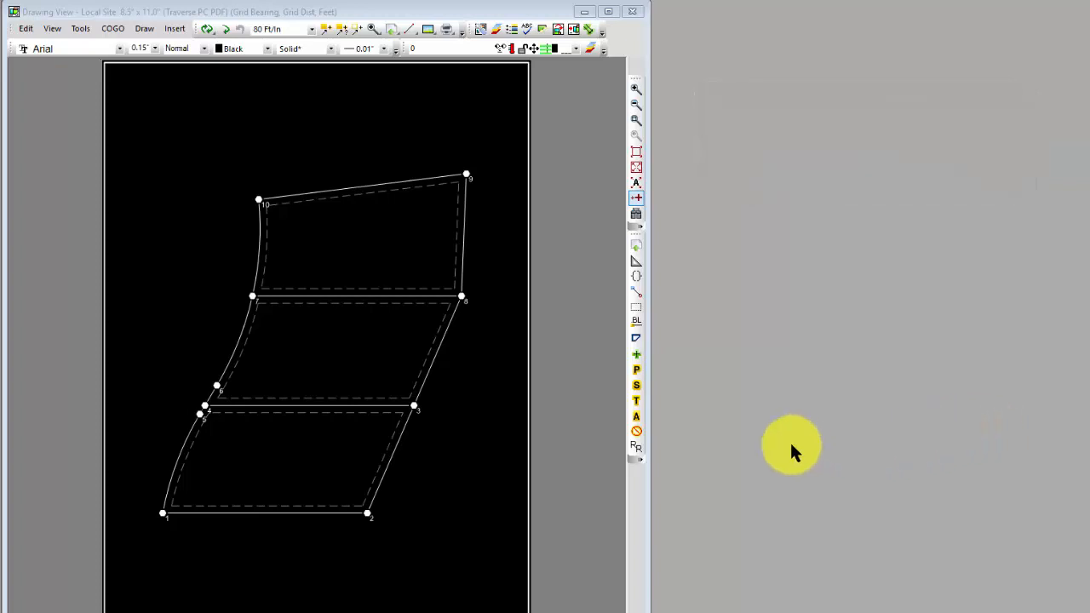
{"action": "mouse_move", "coordinate": [467, 347]}
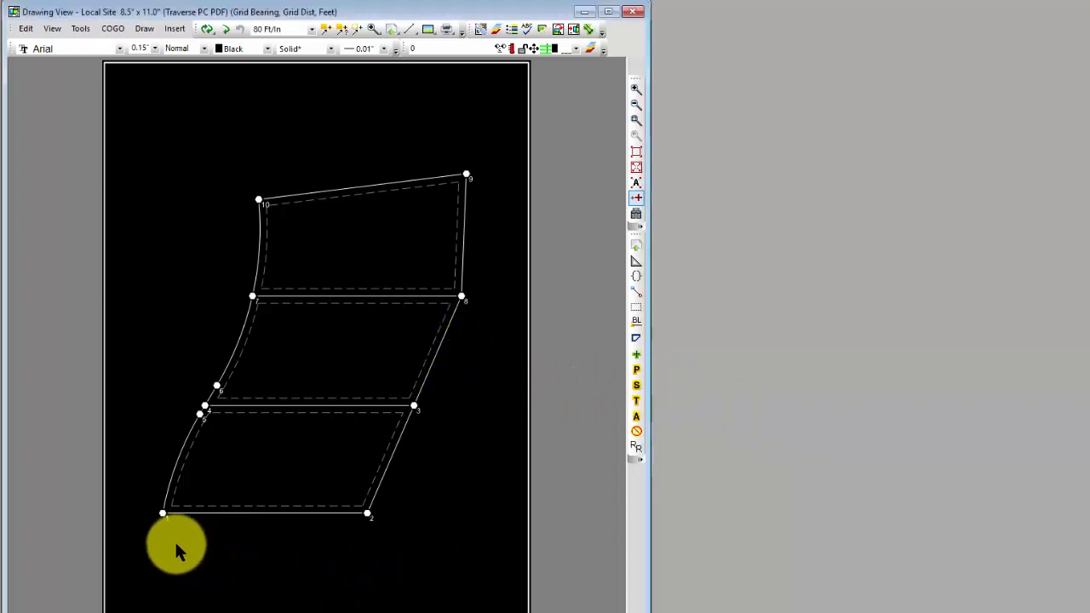
{"action": "mouse_move", "coordinate": [162, 519]}
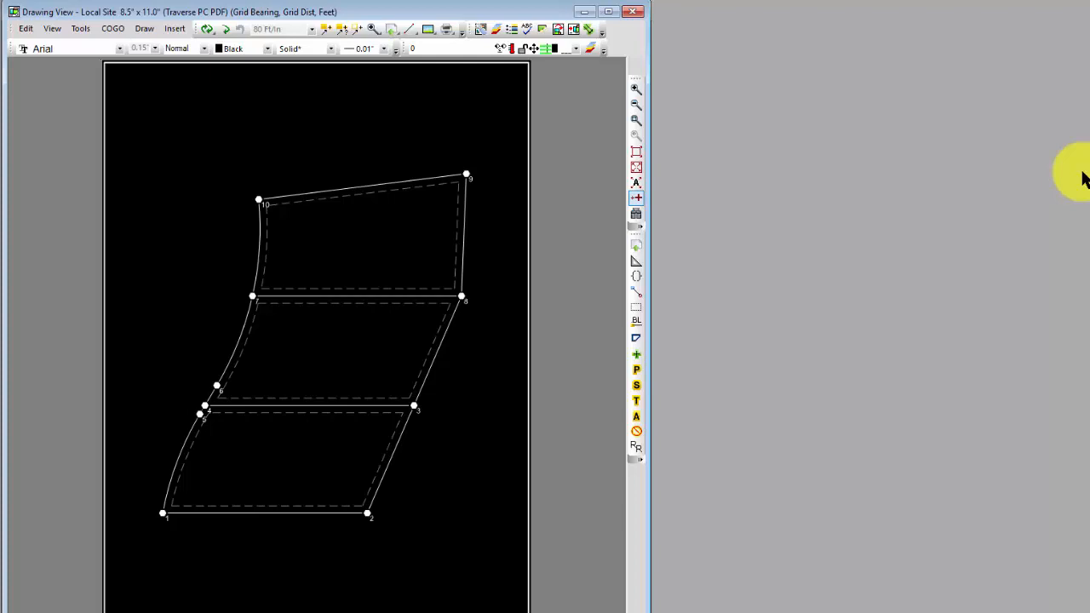
{"action": "mouse_move", "coordinate": [179, 128]}
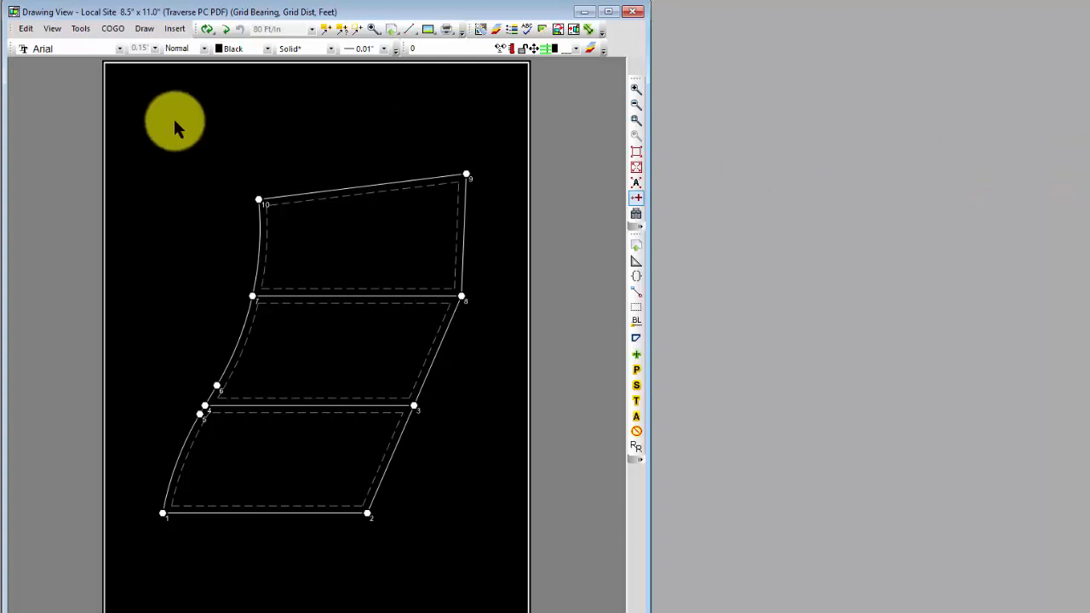
Start an ASCII point import from the File menu and confirm the format settings.
{"action": "left_click", "coordinate": [10, 28]}
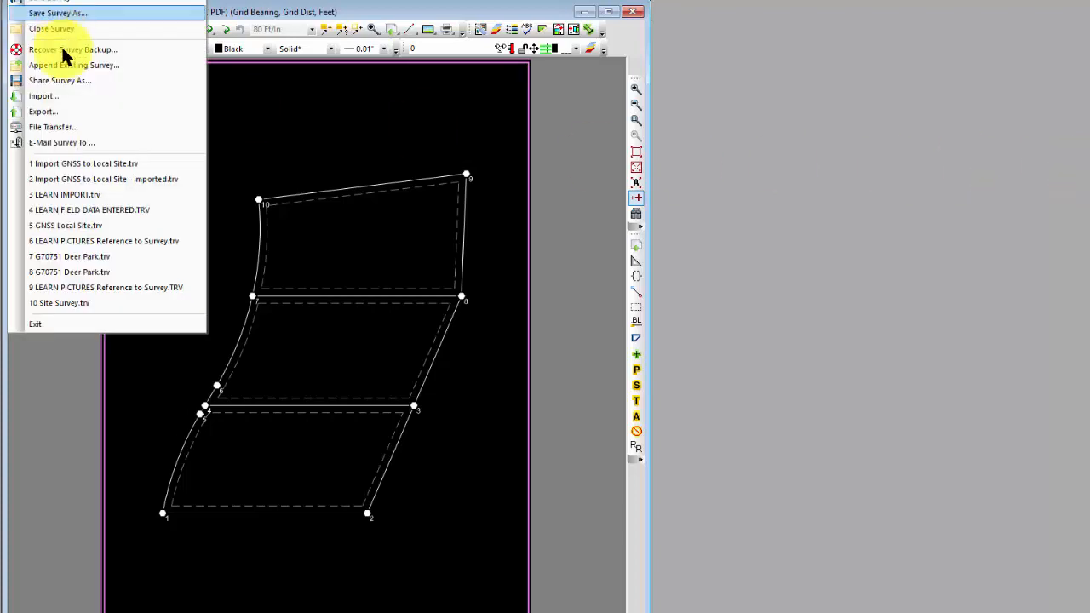
{"action": "left_click", "coordinate": [44, 95]}
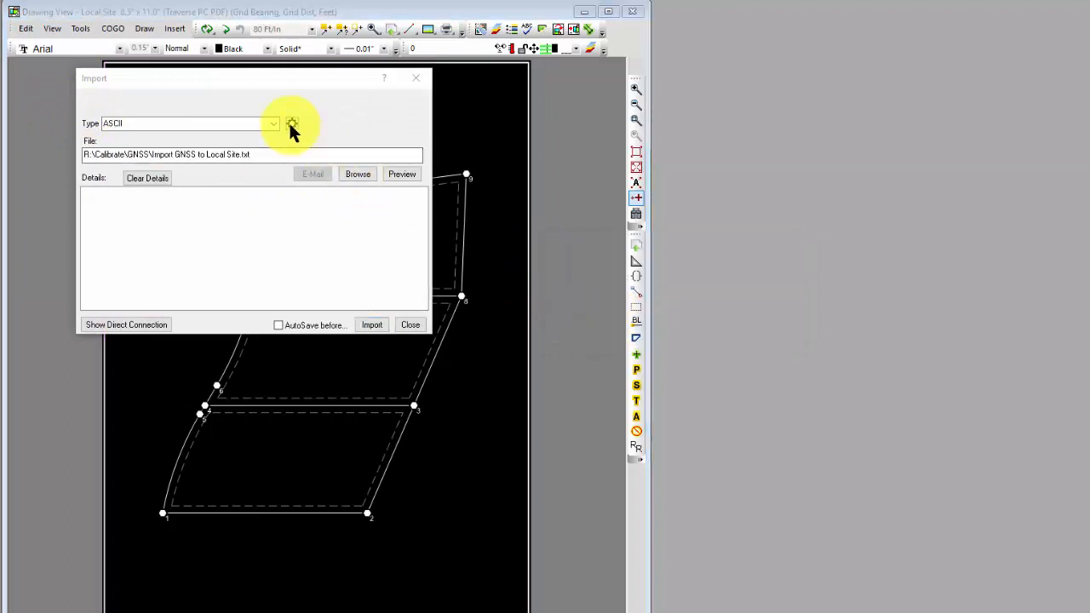
{"action": "left_click", "coordinate": [293, 123]}
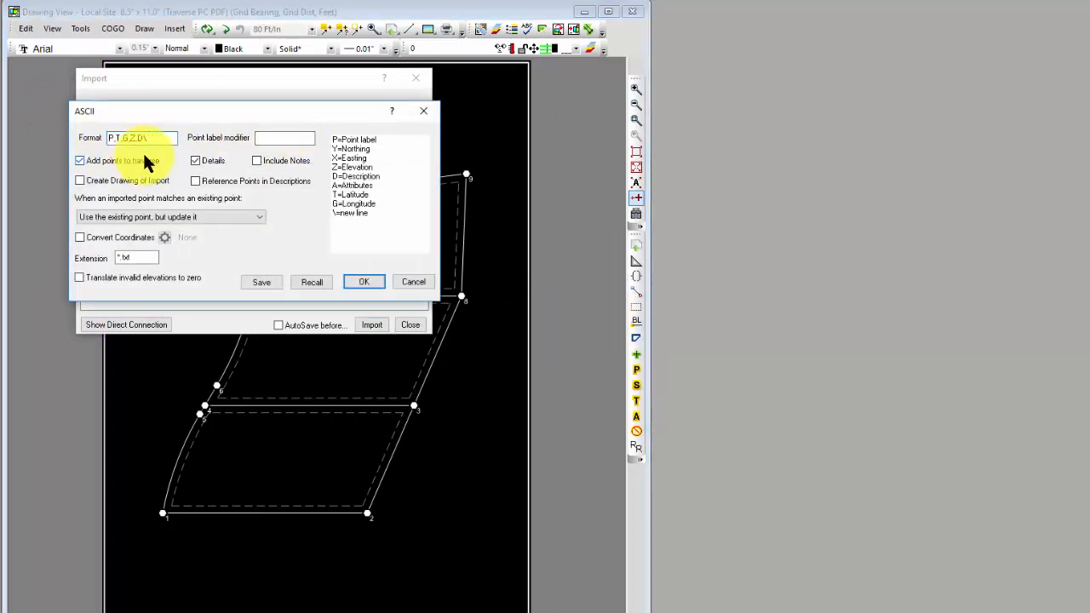
{"action": "mouse_move", "coordinate": [364, 283]}
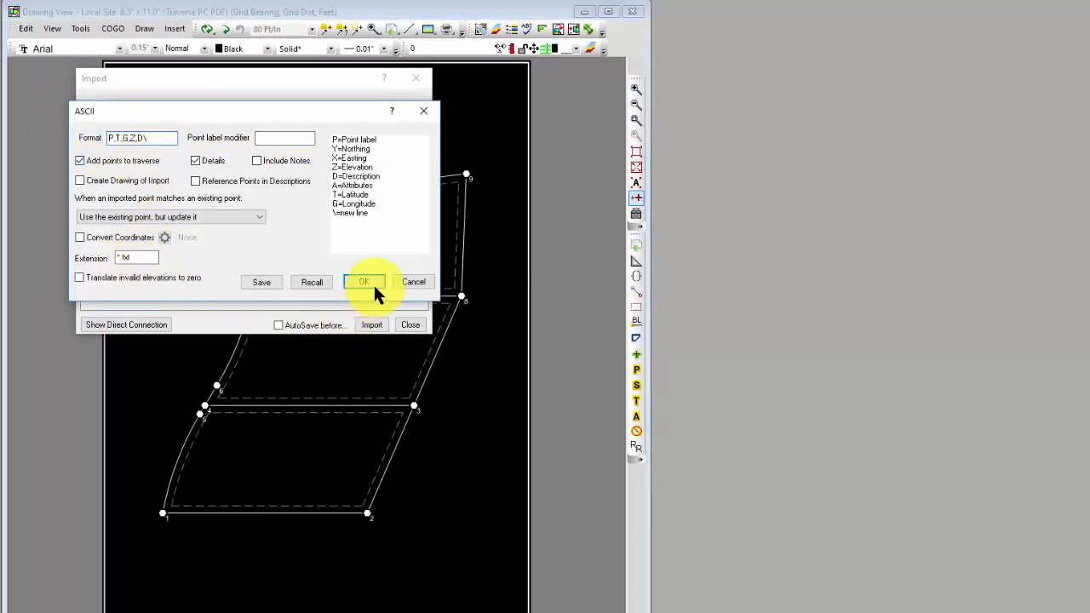
{"action": "left_click", "coordinate": [364, 282]}
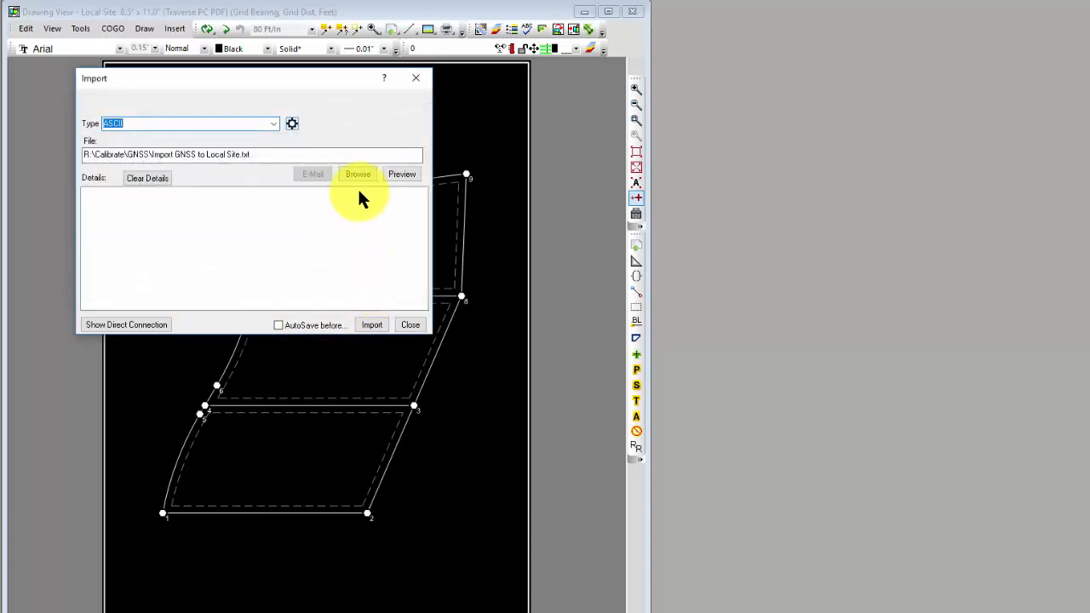
Import the 45 points from GNSS Ties.txt into the survey.
{"action": "left_click", "coordinate": [357, 173]}
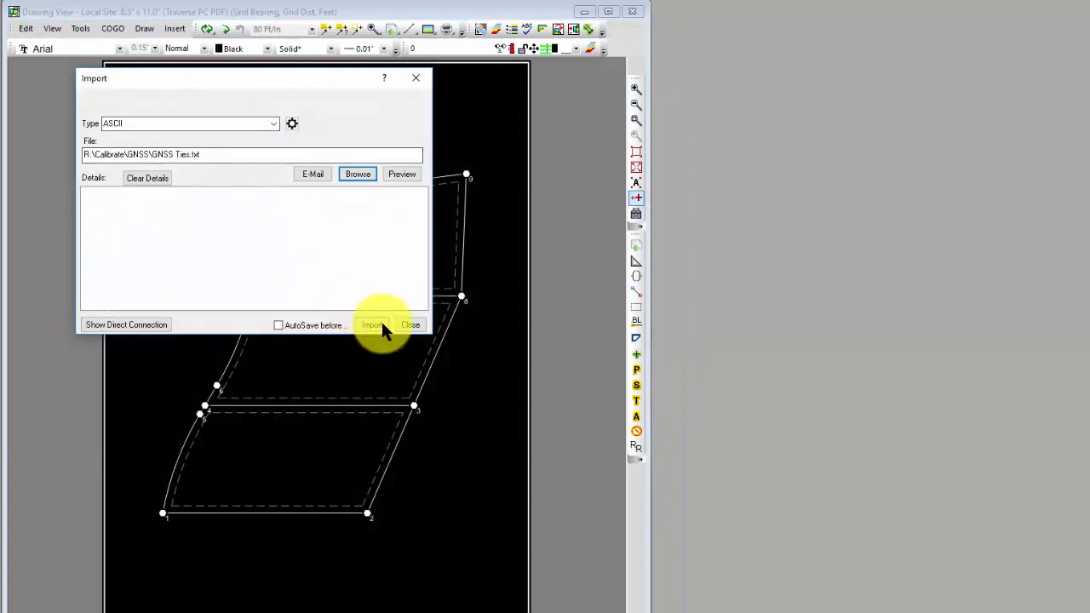
{"action": "left_click", "coordinate": [371, 323]}
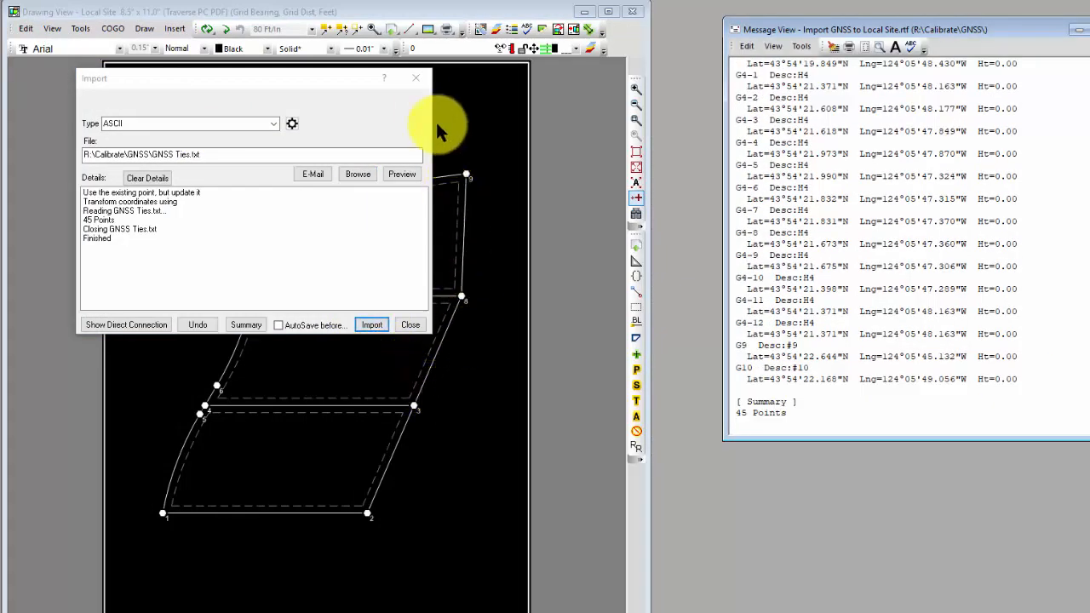
{"action": "left_click", "coordinate": [408, 324]}
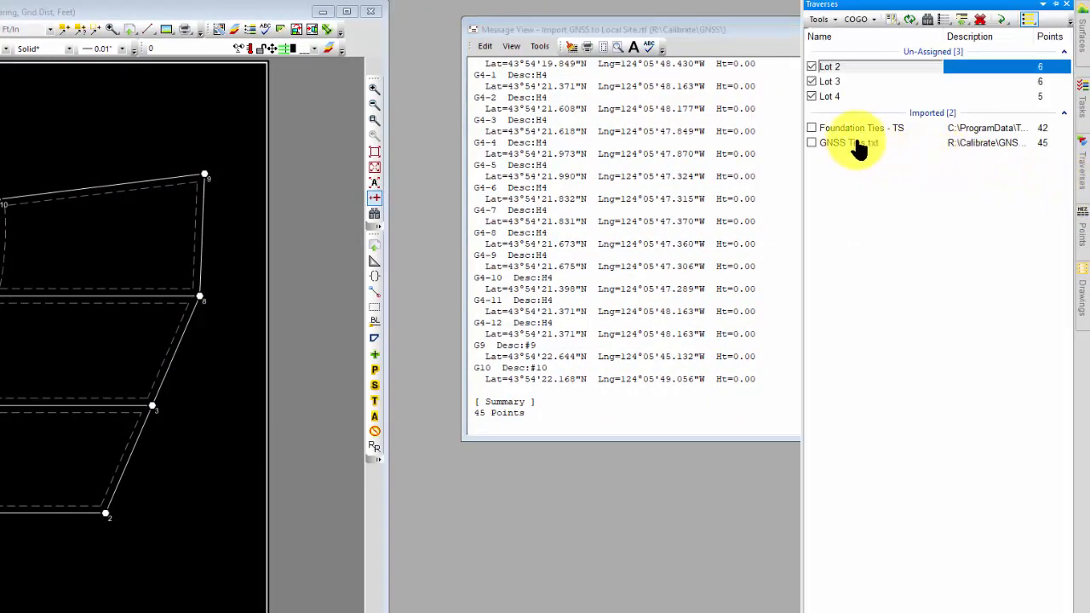
Bring up the GNSS Ties traverse point list showing northing, easting, latitude and longitude.
{"action": "double_click", "coordinate": [849, 143]}
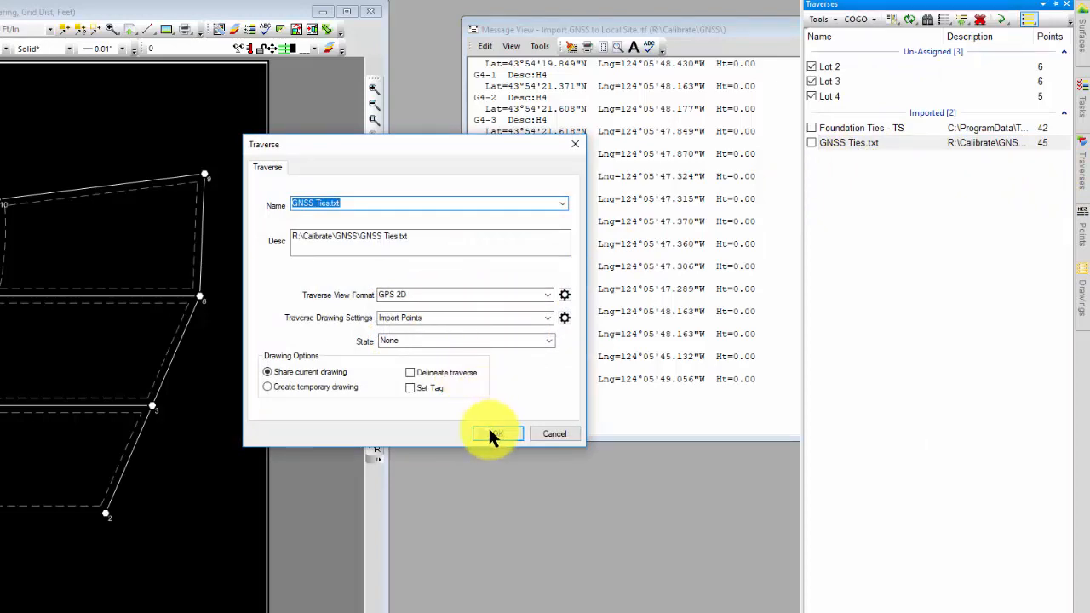
{"action": "left_click", "coordinate": [492, 434]}
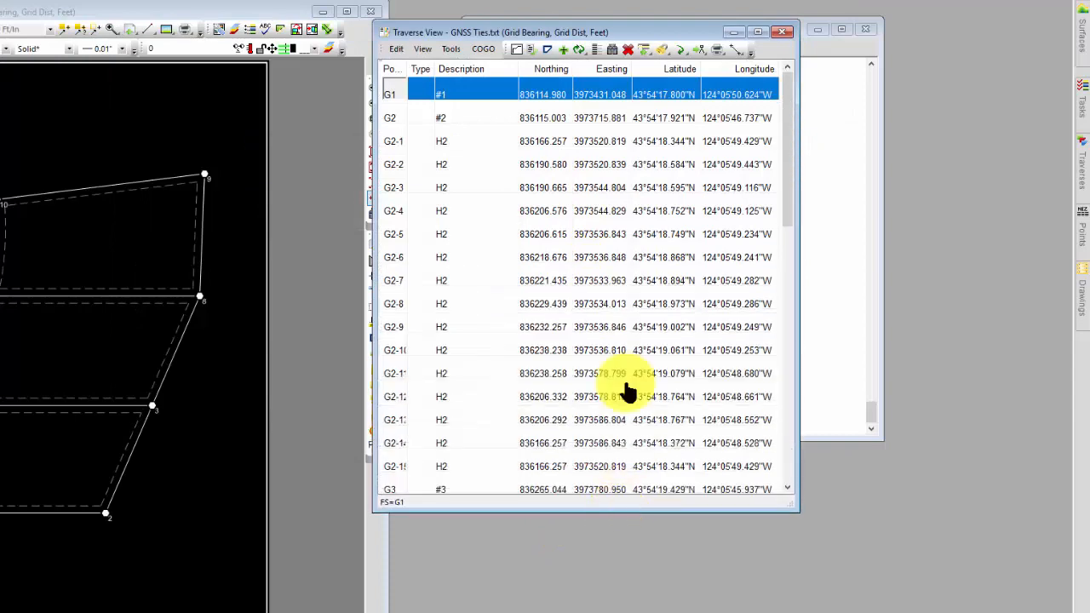
{"action": "scroll", "scroll_direction": "up", "scroll_amount": 3}
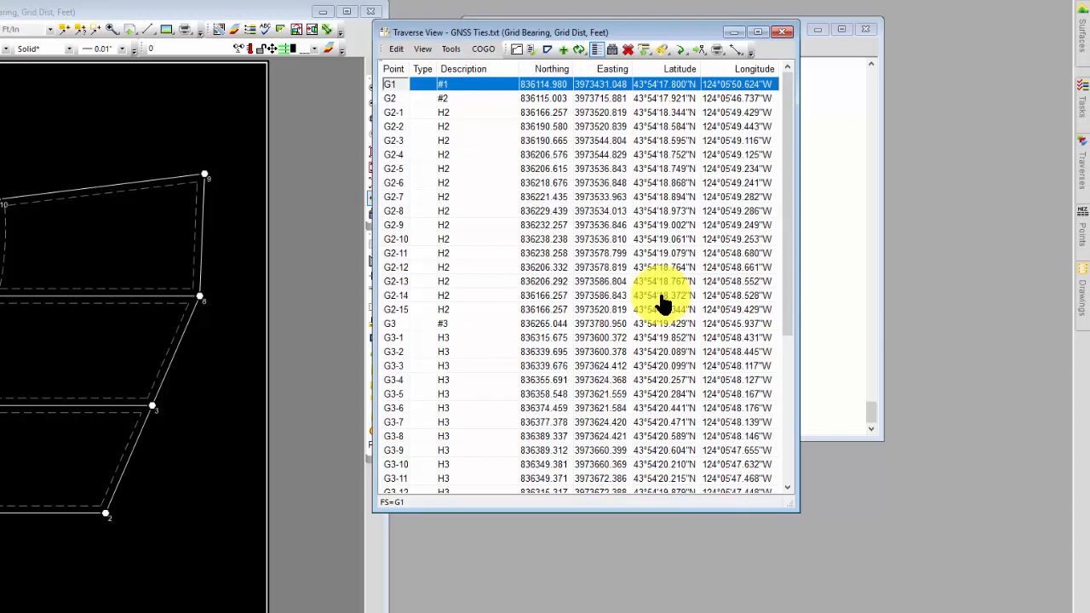
{"action": "mouse_move", "coordinate": [451, 119]}
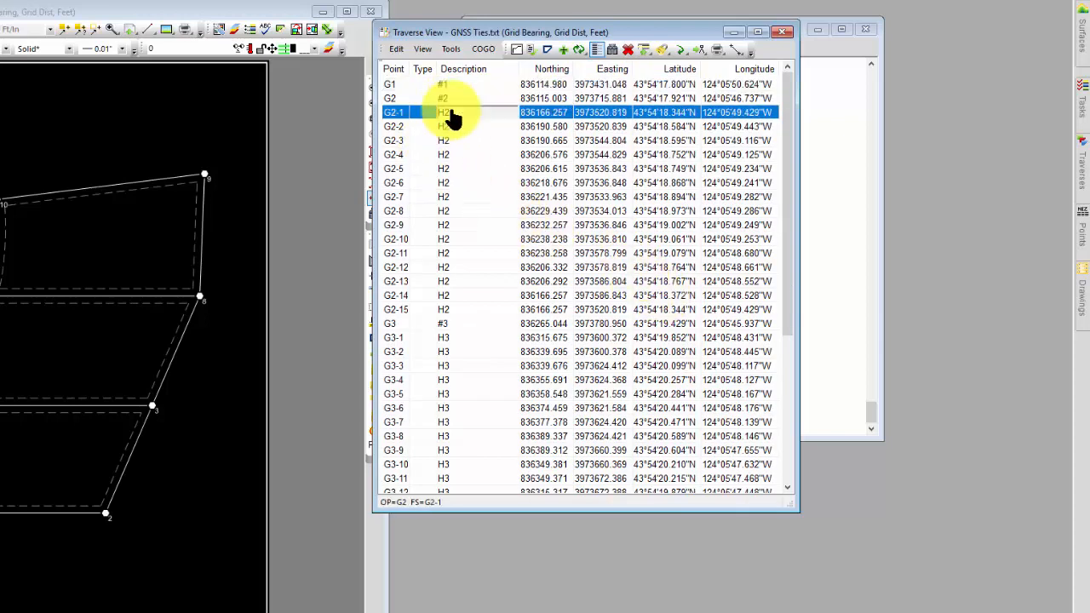
Review the G2 tie point rows, from G2-1 through G2-15.
{"action": "left_click", "coordinate": [456, 310]}
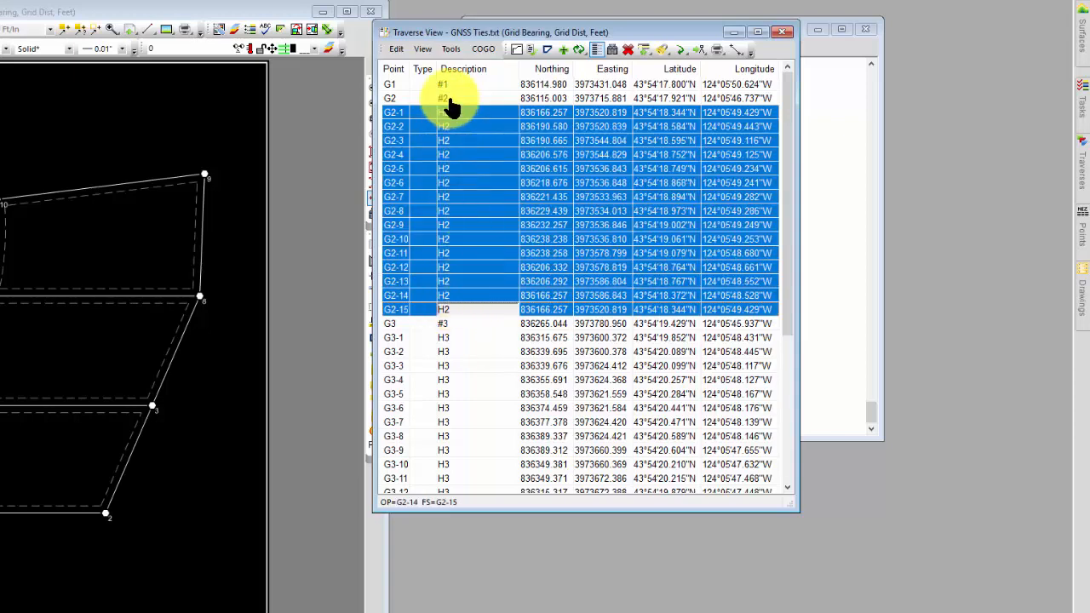
{"action": "left_click", "coordinate": [389, 83]}
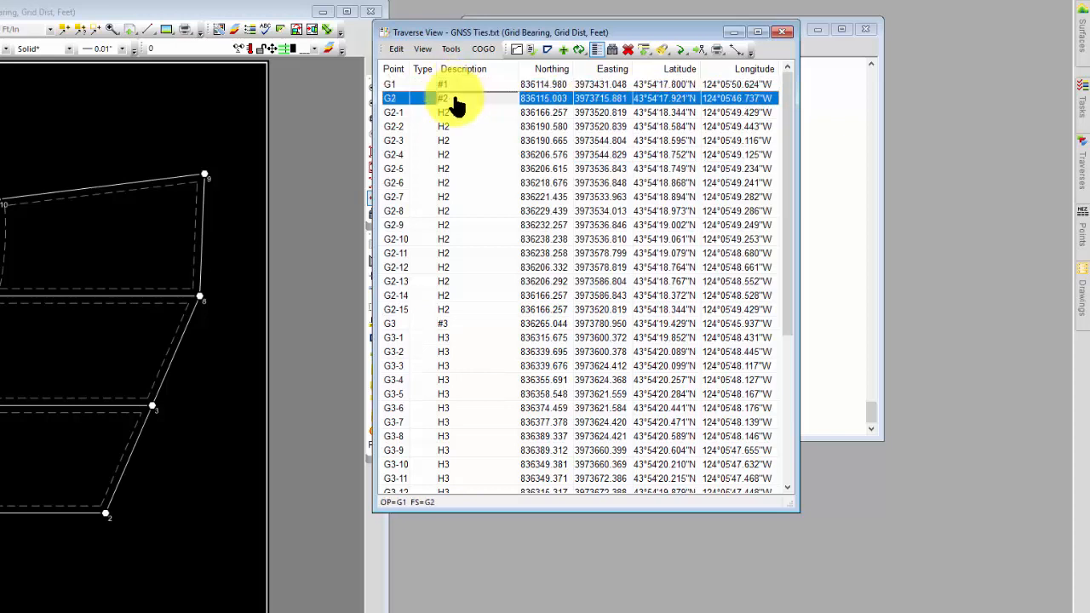
{"action": "left_click", "coordinate": [390, 324]}
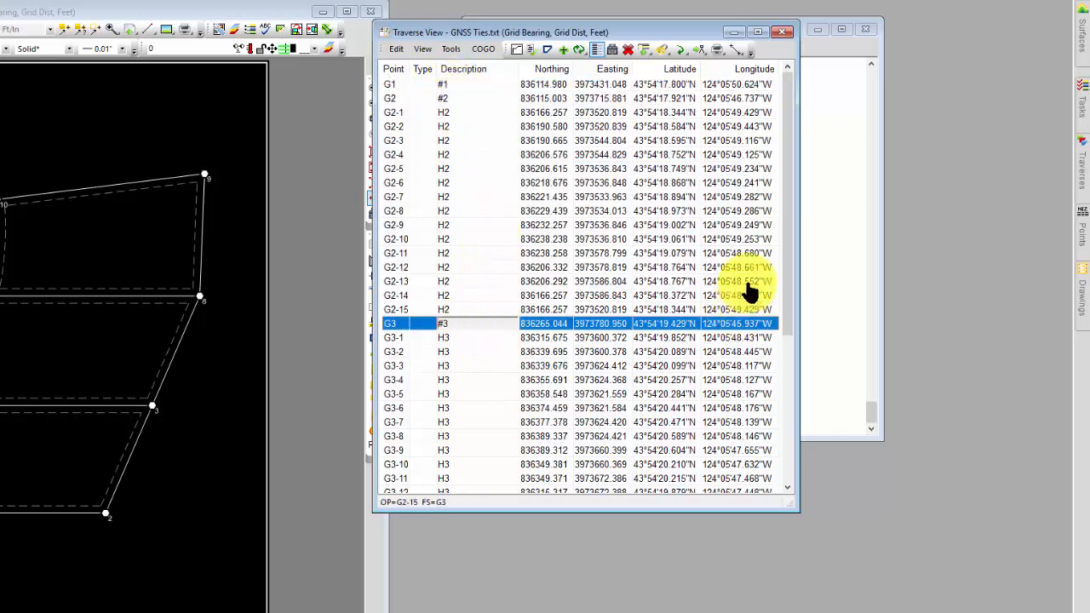
{"action": "scroll", "scroll_direction": "down", "scroll_amount": 3}
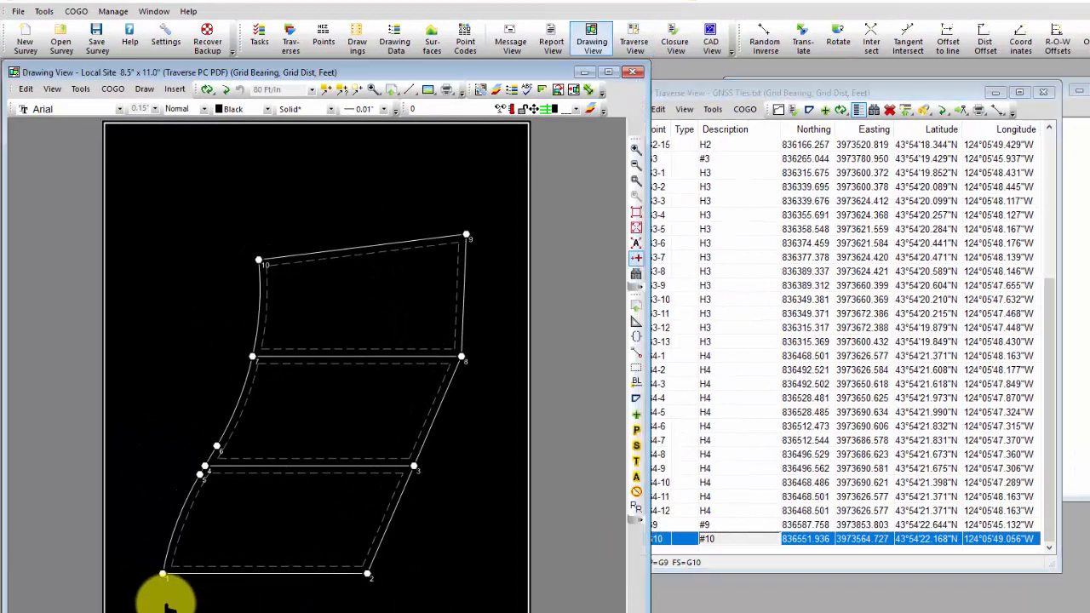
{"action": "mouse_move", "coordinate": [160, 579]}
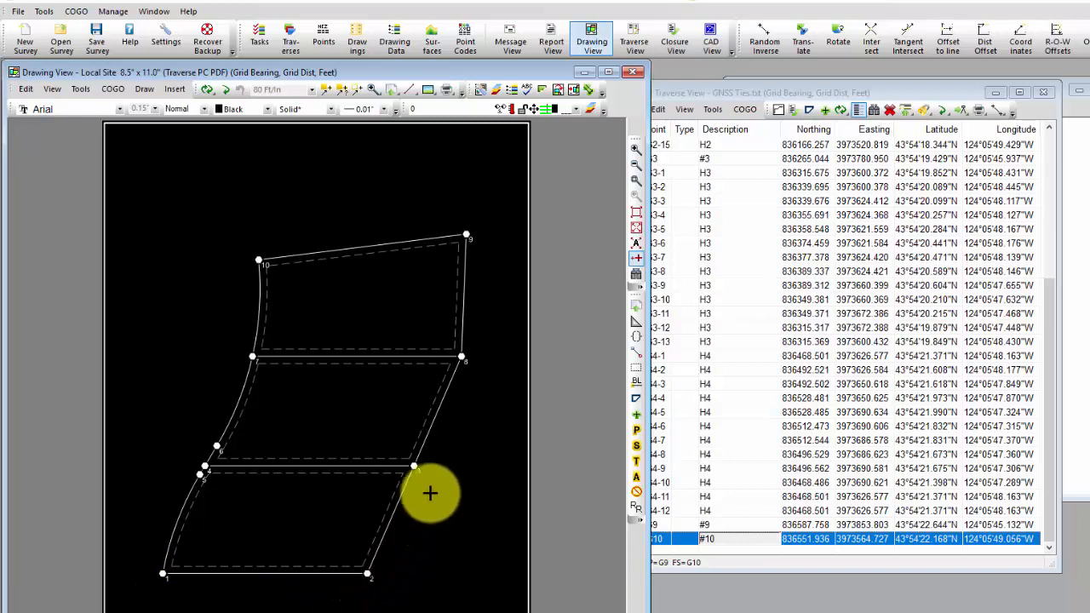
{"action": "mouse_move", "coordinate": [303, 271]}
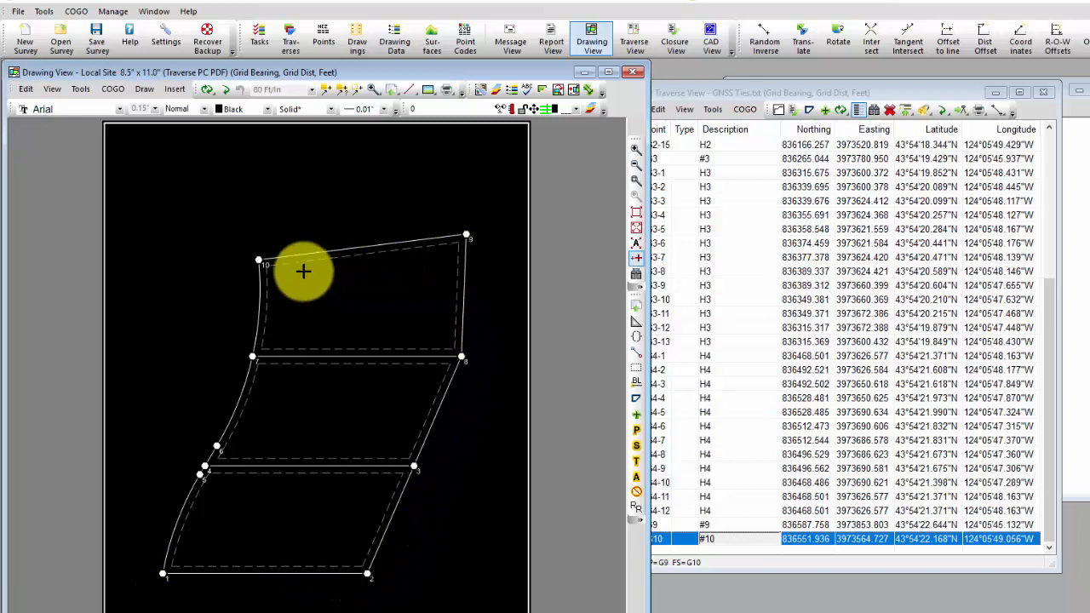
{"action": "mouse_move", "coordinate": [763, 102]}
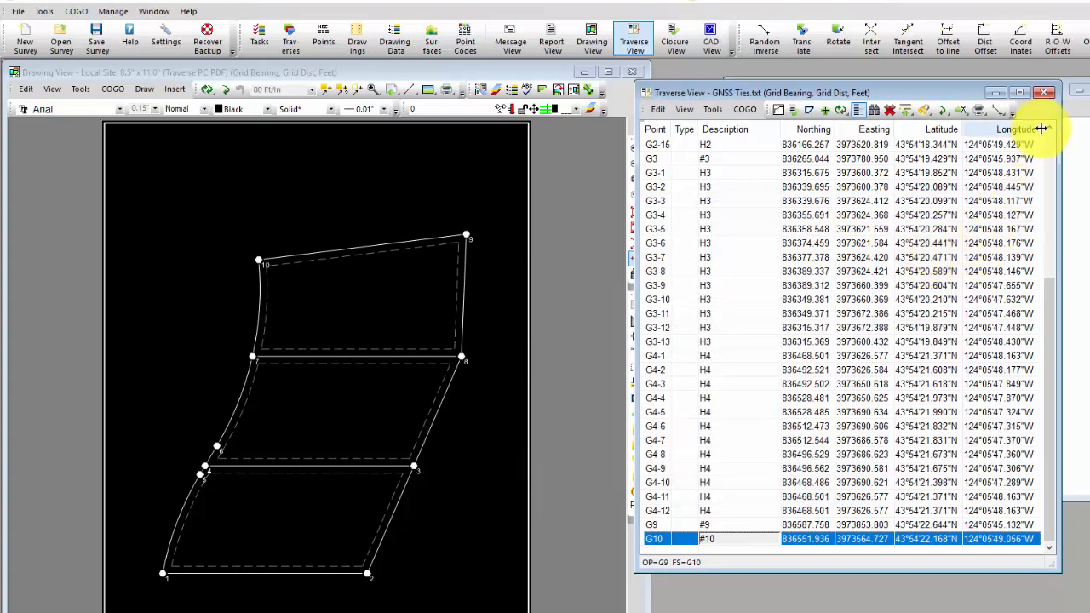
Check the import message log, then return to the redrawn drawing and point list.
{"action": "left_click", "coordinate": [511, 37]}
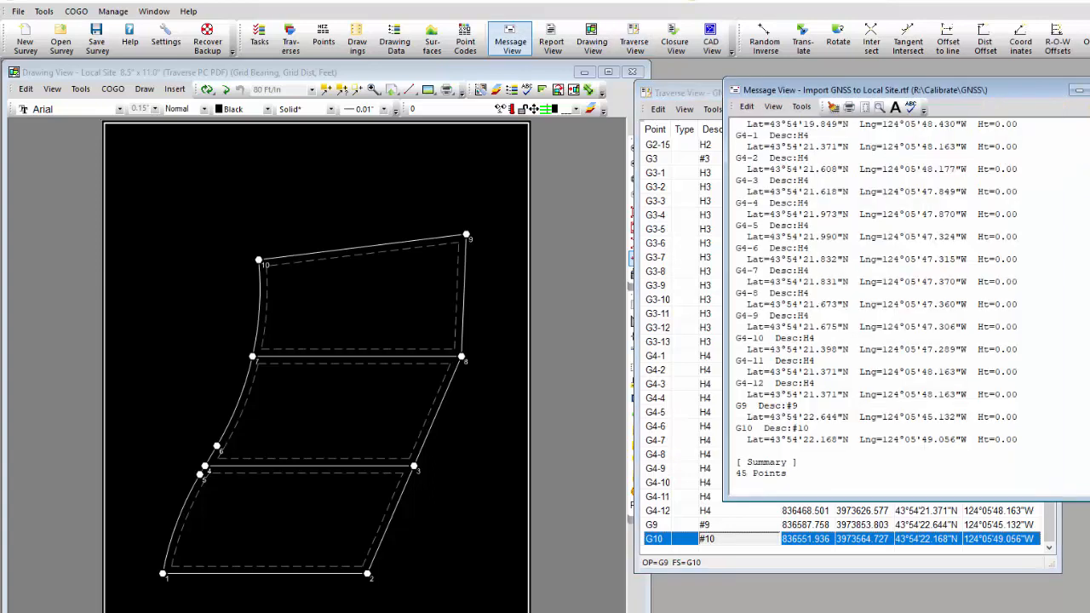
{"action": "left_click", "coordinate": [290, 41]}
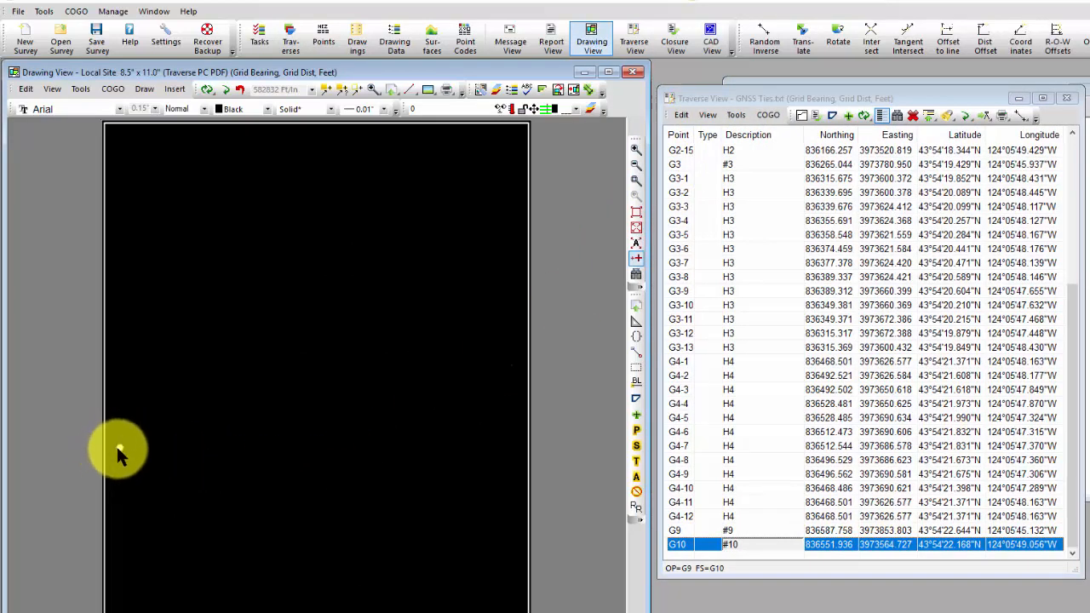
{"action": "mouse_move", "coordinate": [519, 375]}
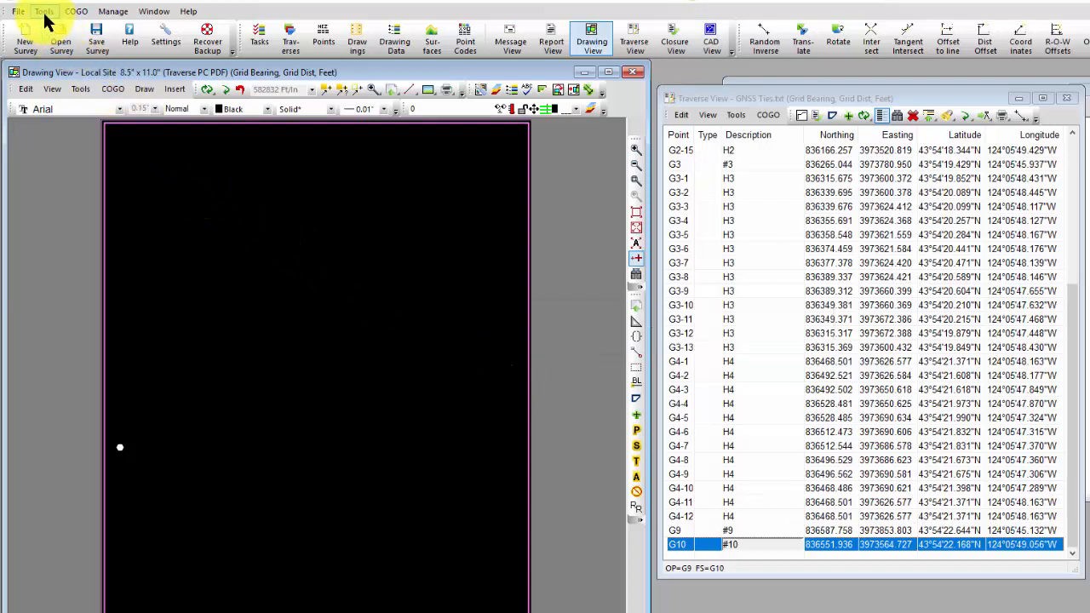
Start creating a new calibration from the Tools calibration settings.
{"action": "left_click", "coordinate": [44, 10]}
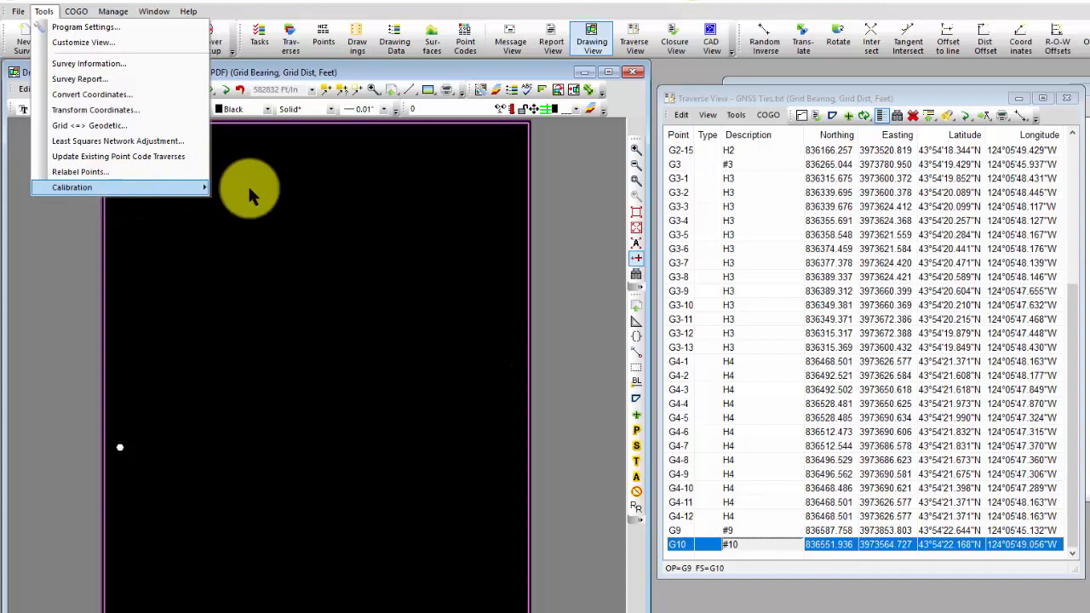
{"action": "left_click", "coordinate": [72, 186]}
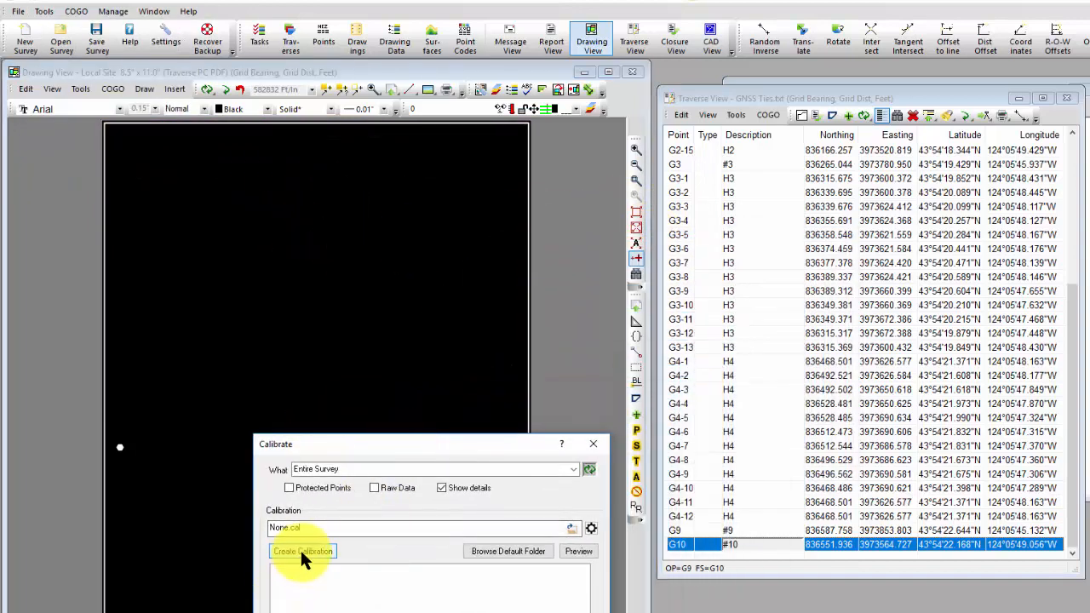
{"action": "left_click", "coordinate": [303, 552]}
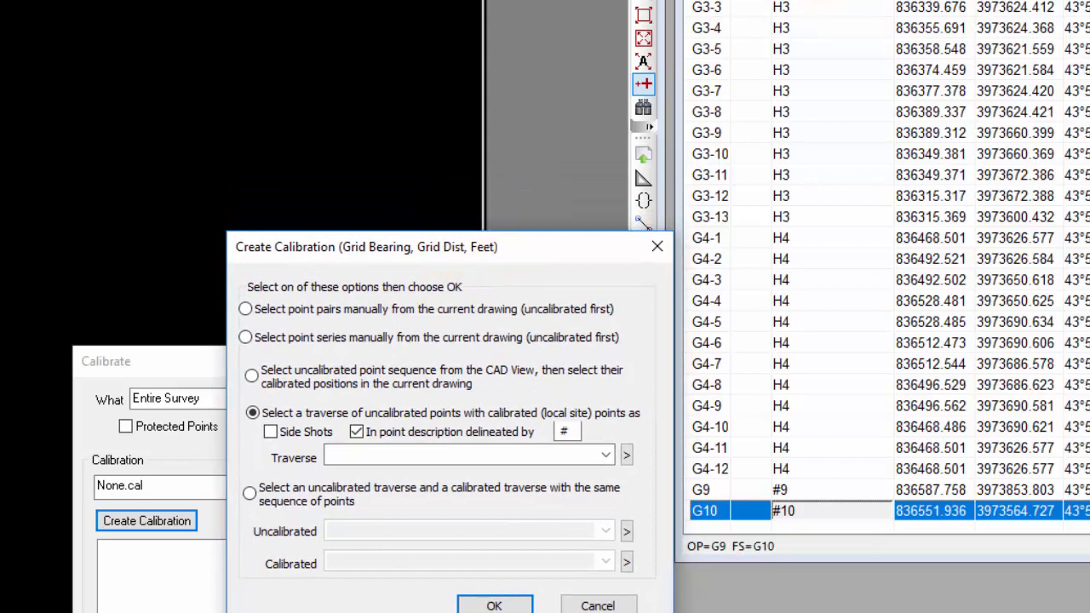
{"action": "mouse_move", "coordinate": [780, 21]}
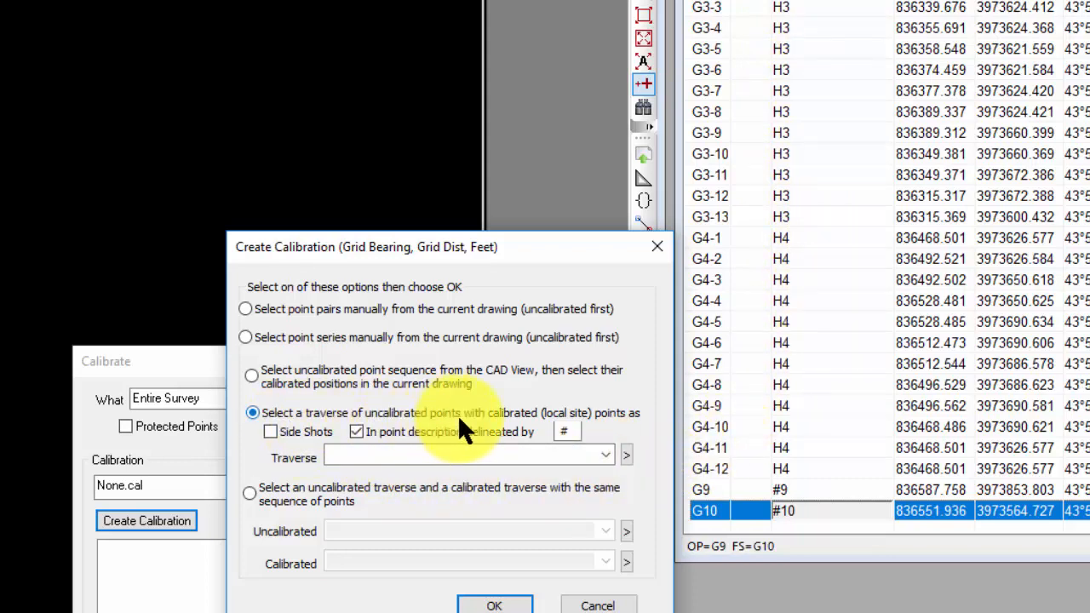
{"action": "mouse_move", "coordinate": [627, 417]}
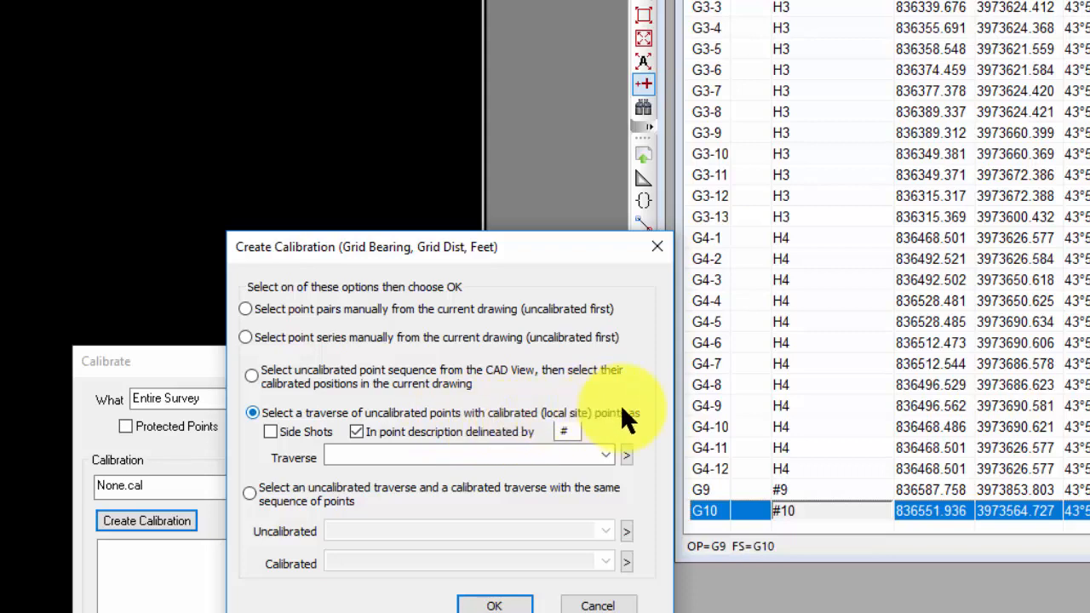
{"action": "mouse_move", "coordinate": [443, 443]}
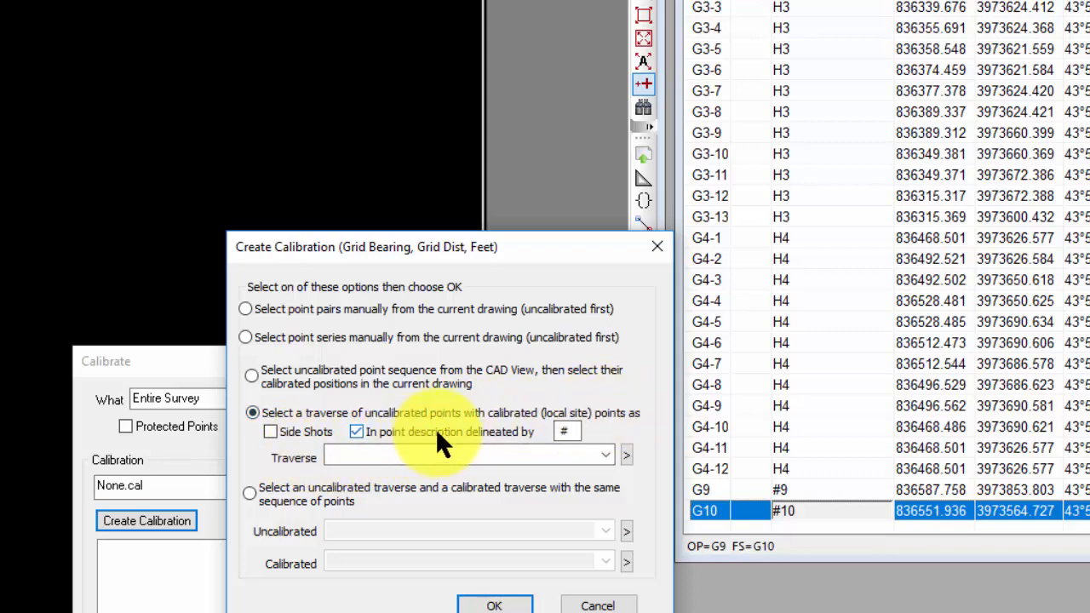
{"action": "mouse_move", "coordinate": [408, 440]}
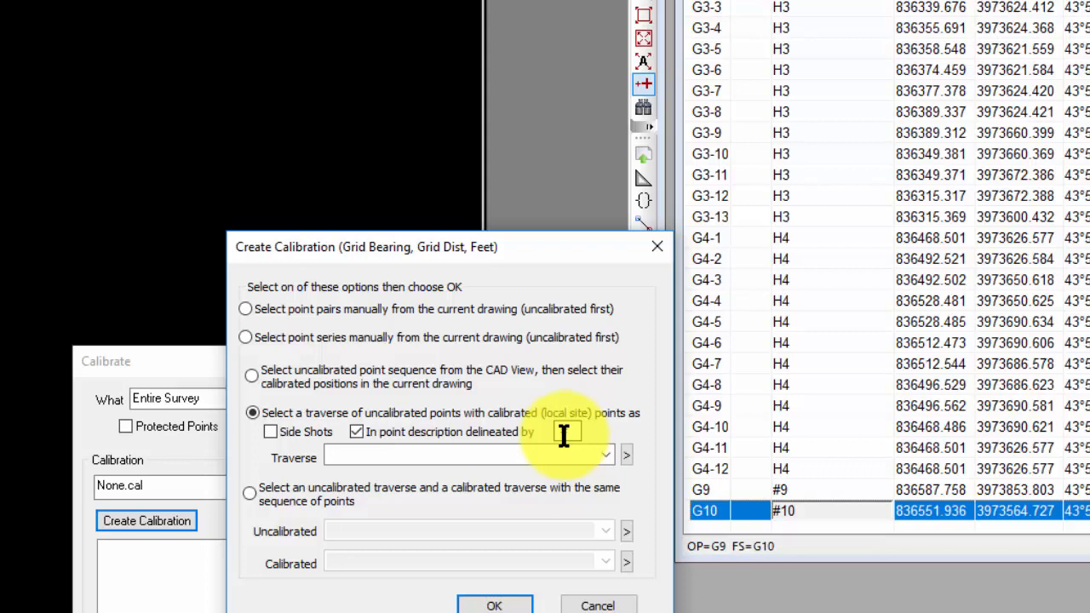
Use a traverse with calibrated points, descriptions split by #, choosing GNSS Ties.txt.
{"action": "left_click", "coordinate": [607, 453]}
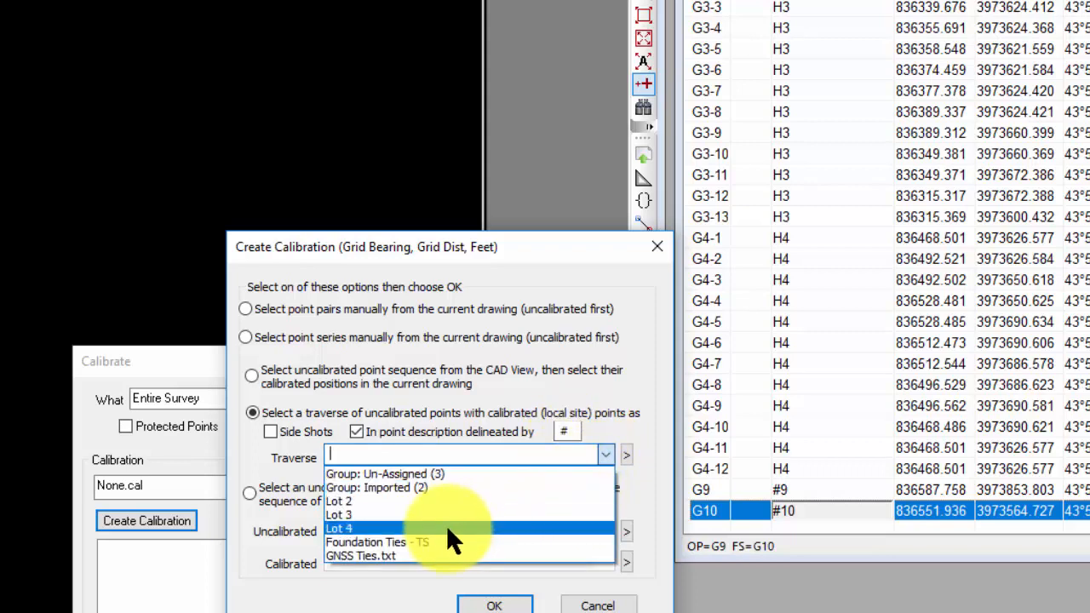
{"action": "left_click", "coordinate": [361, 555]}
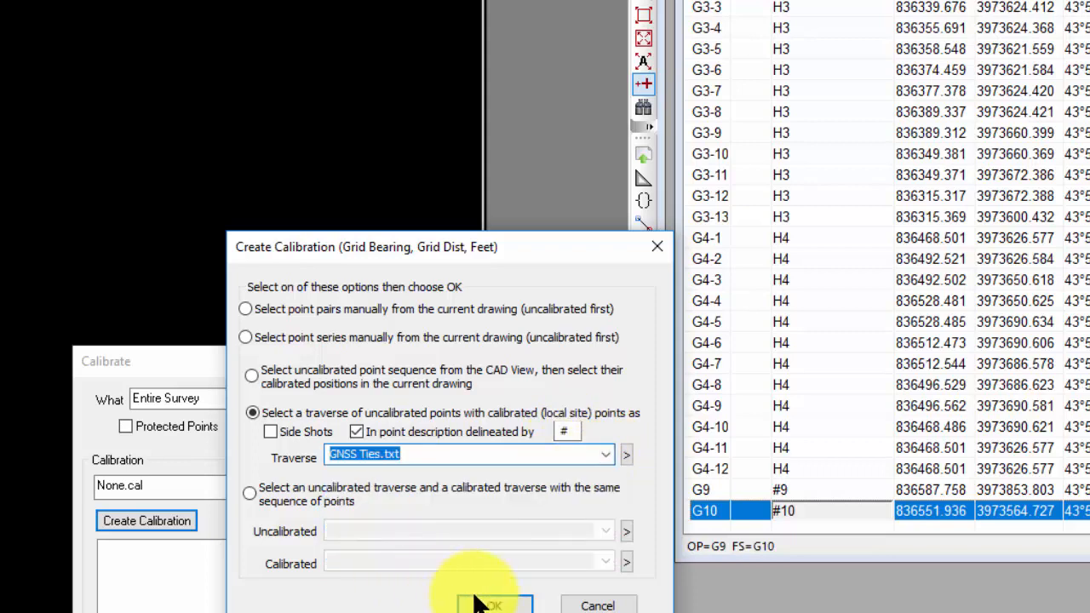
Name the calibration 'GNSS Ties' and insert the source coordinate system.
{"action": "left_click", "coordinate": [492, 605]}
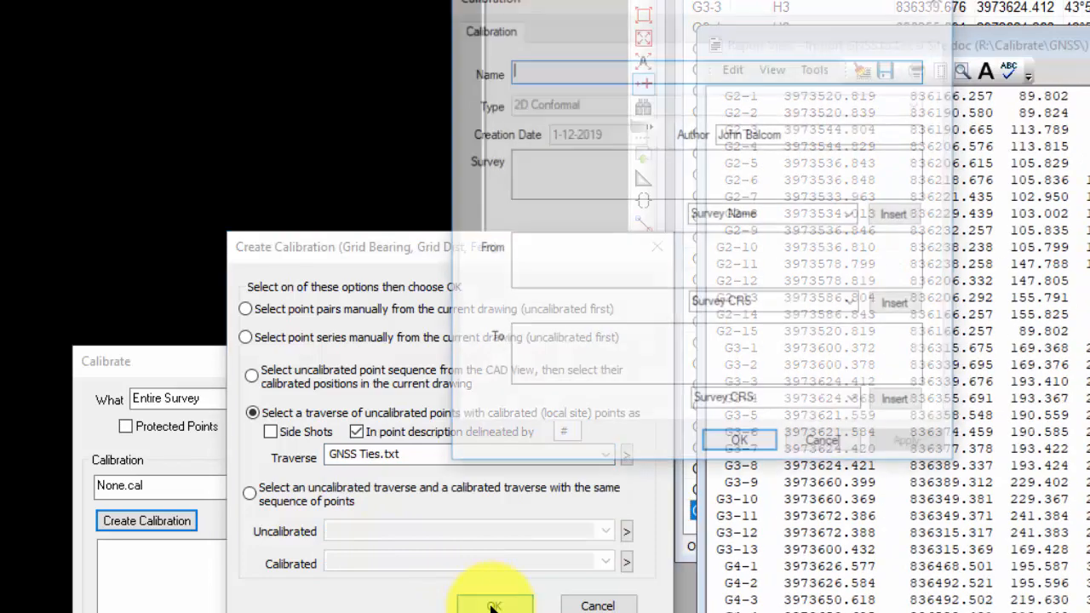
{"action": "left_click", "coordinate": [494, 605]}
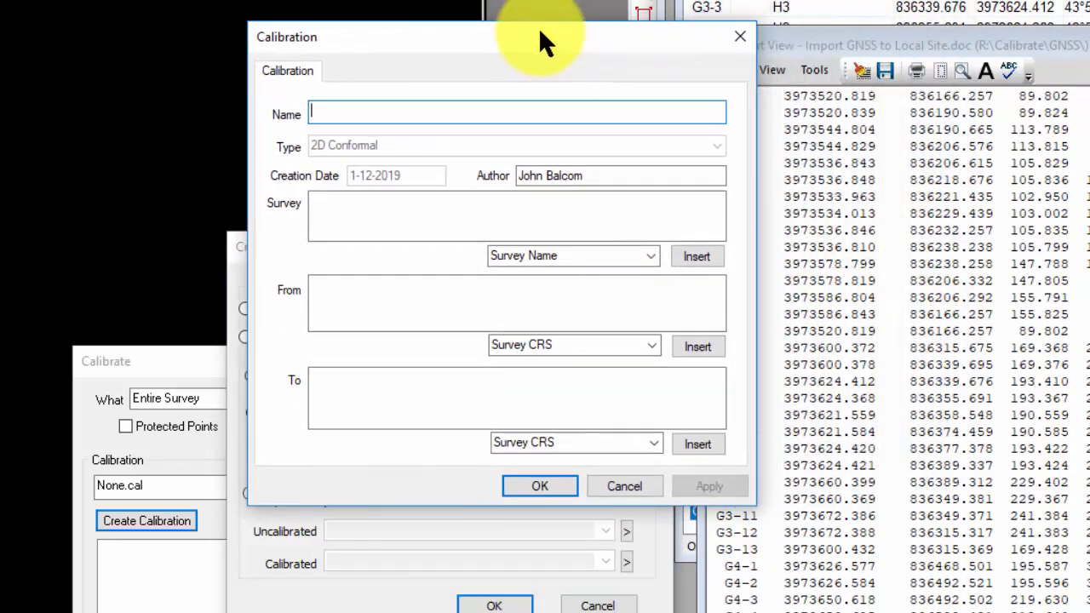
{"action": "mouse_move", "coordinate": [545, 42]}
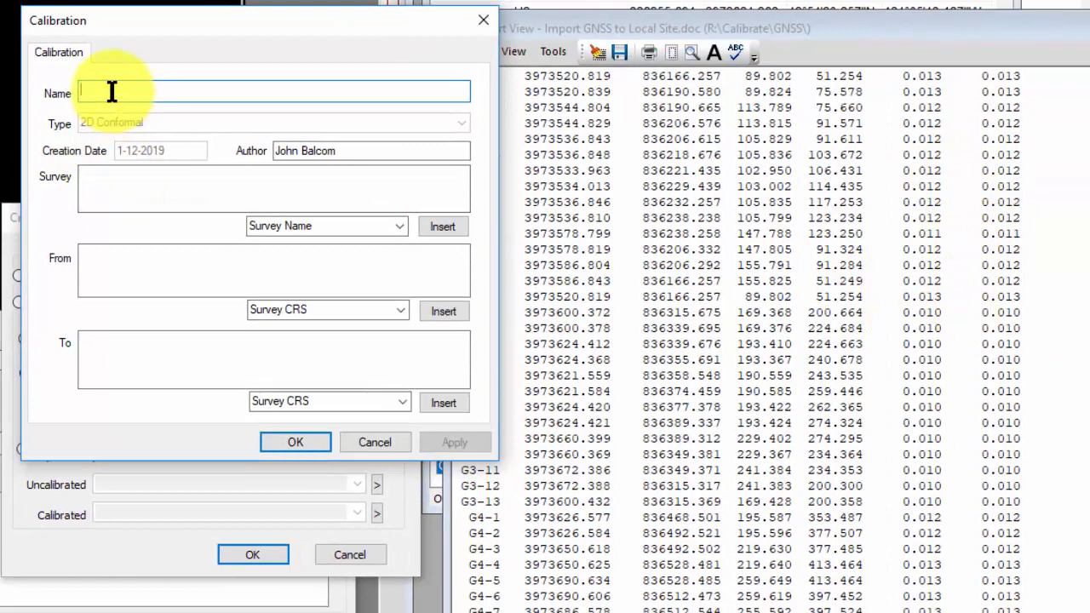
{"action": "type", "text": "GNSS Ties"}
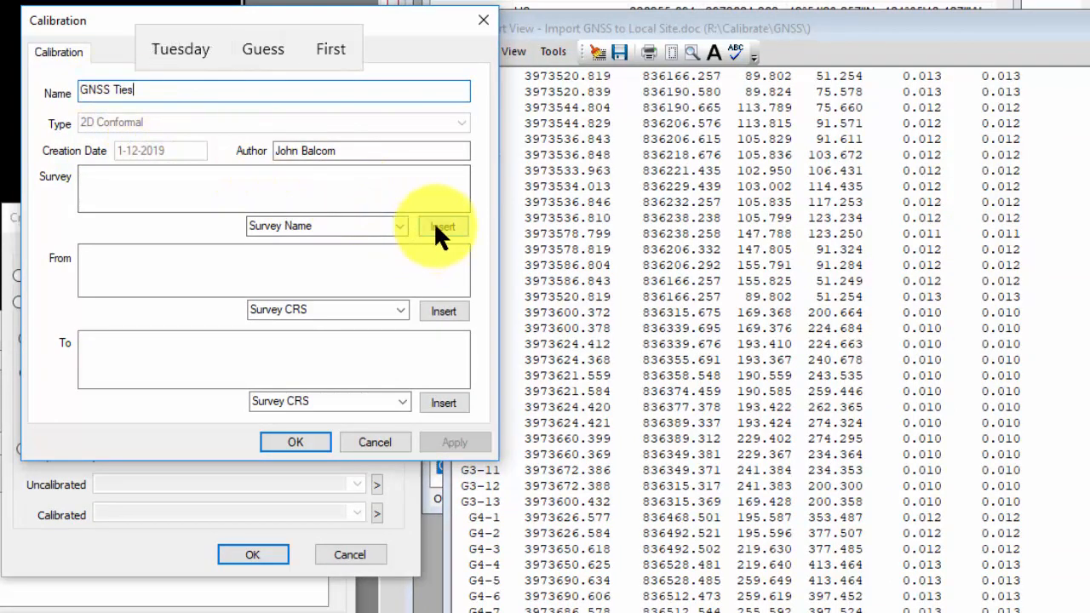
{"action": "mouse_move", "coordinate": [443, 310]}
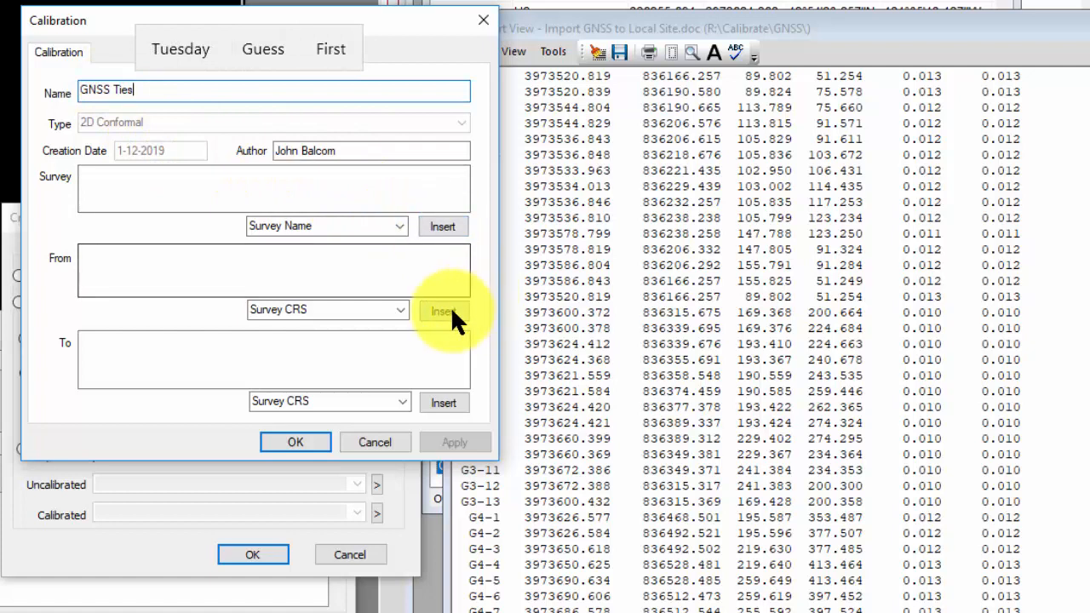
{"action": "left_click", "coordinate": [442, 310]}
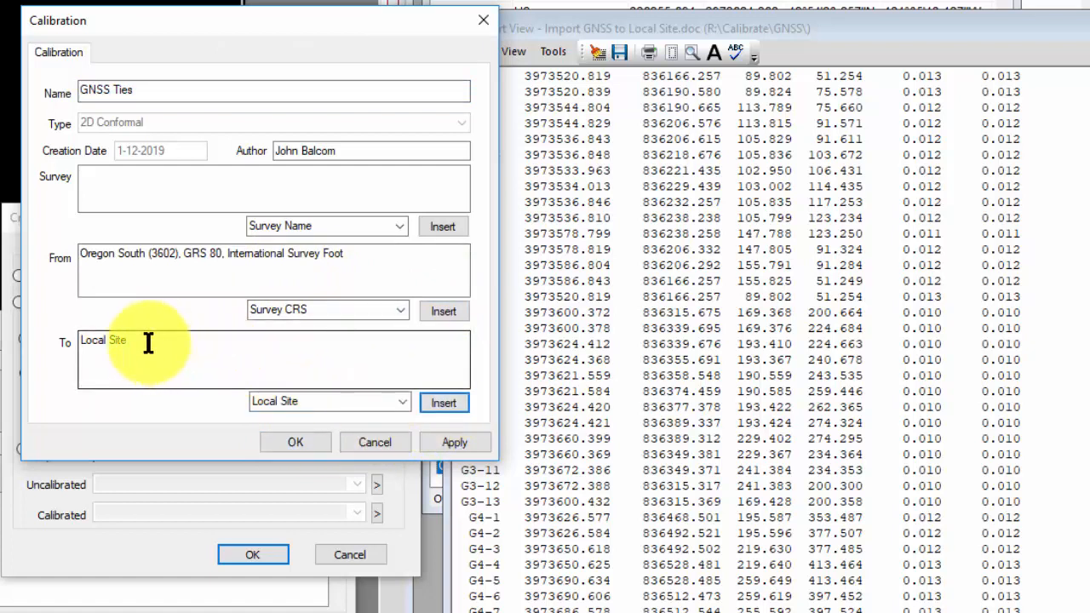
{"action": "mouse_move", "coordinate": [102, 256]}
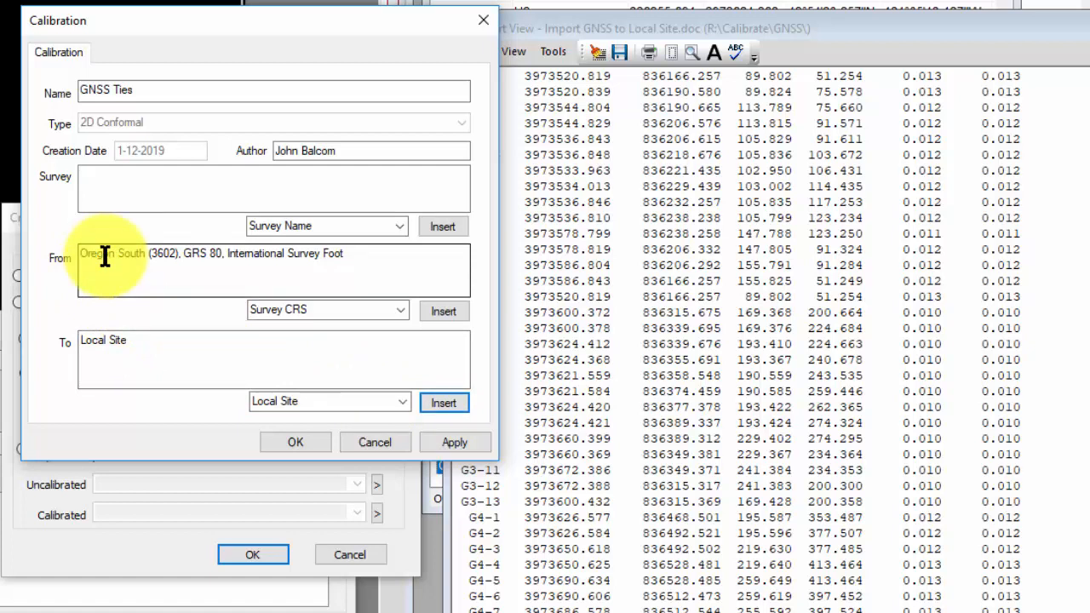
{"action": "mouse_move", "coordinate": [157, 340]}
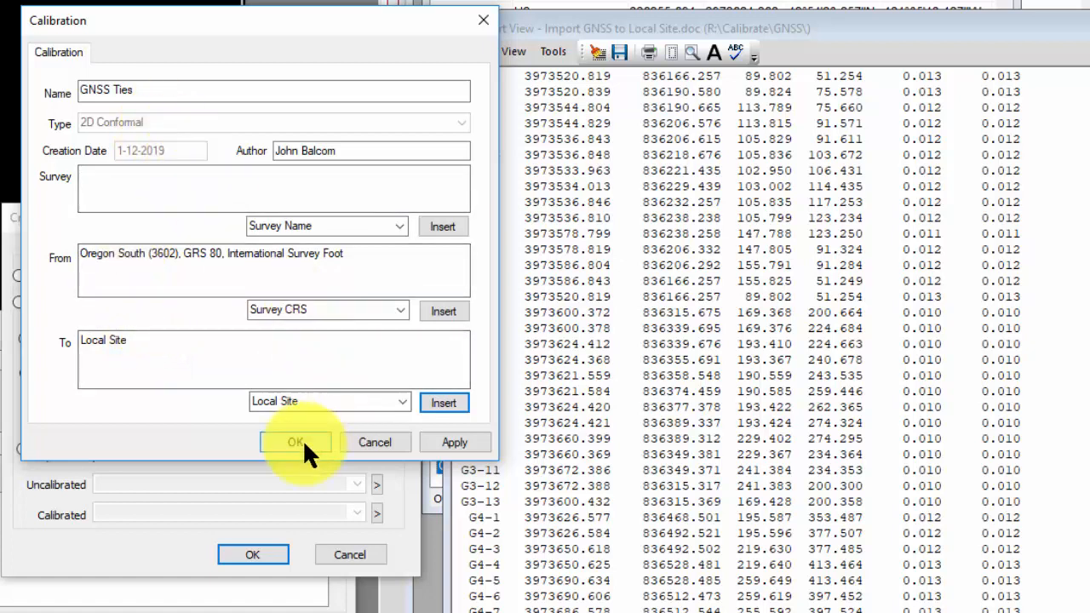
{"action": "mouse_move", "coordinate": [315, 439]}
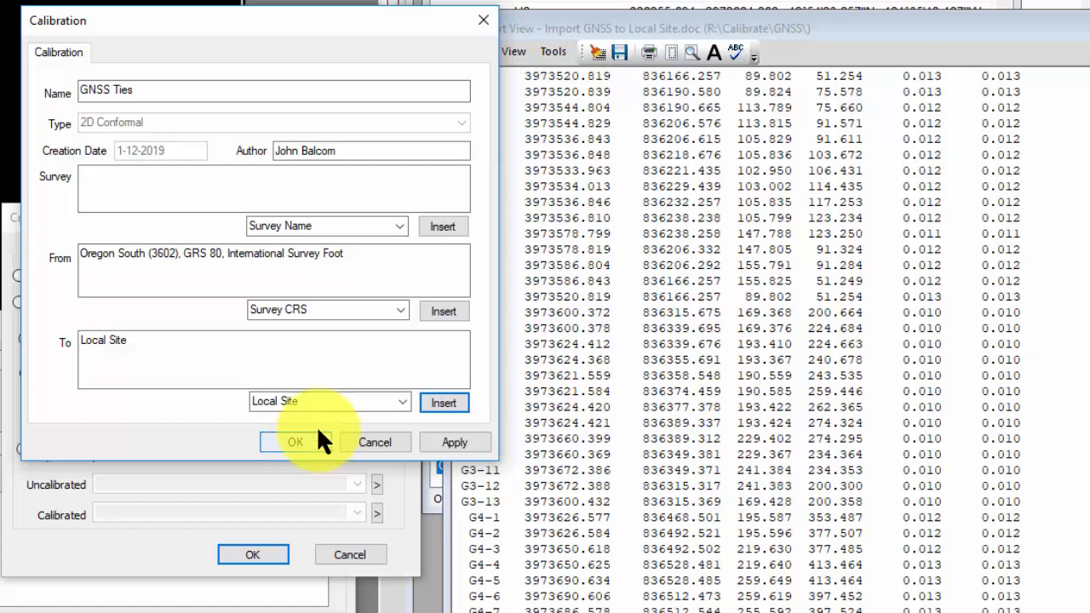
Identify the survey by its path and filename and accept the calibration details.
{"action": "left_click", "coordinate": [398, 225]}
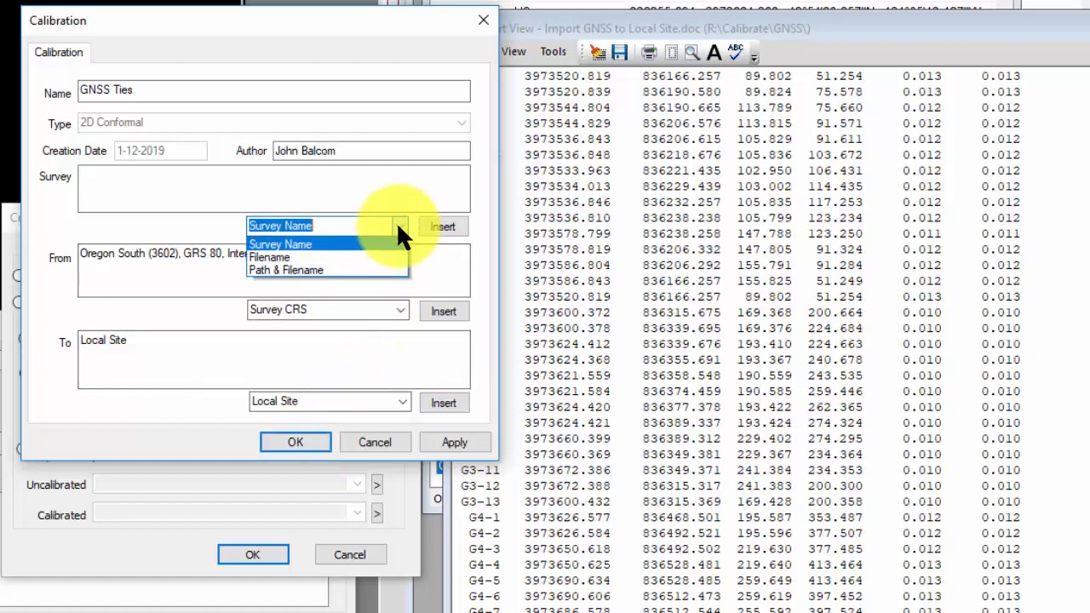
{"action": "left_click", "coordinate": [286, 269]}
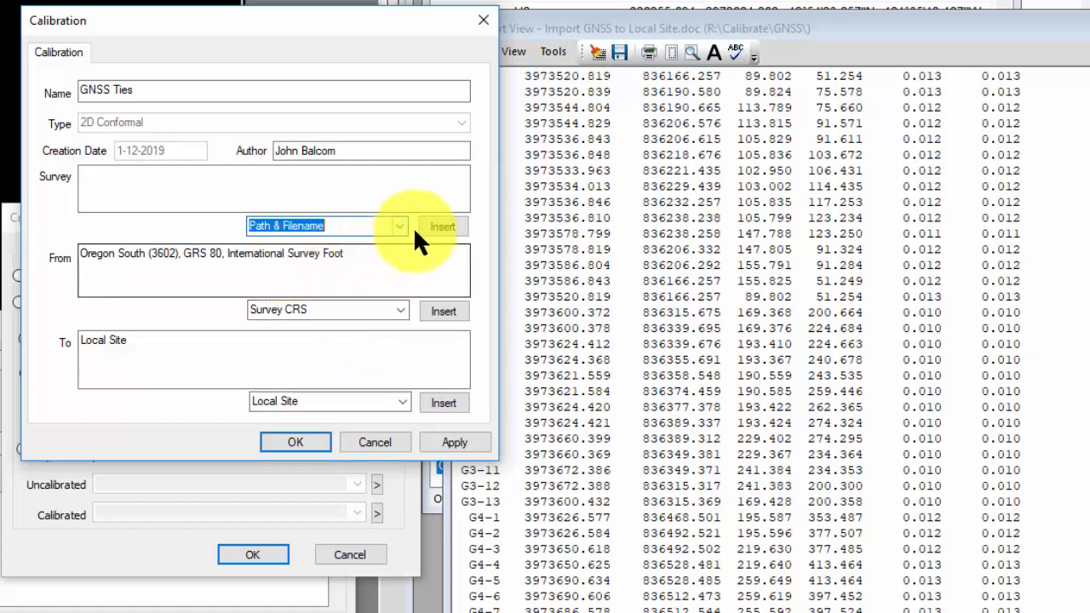
{"action": "left_click", "coordinate": [443, 225]}
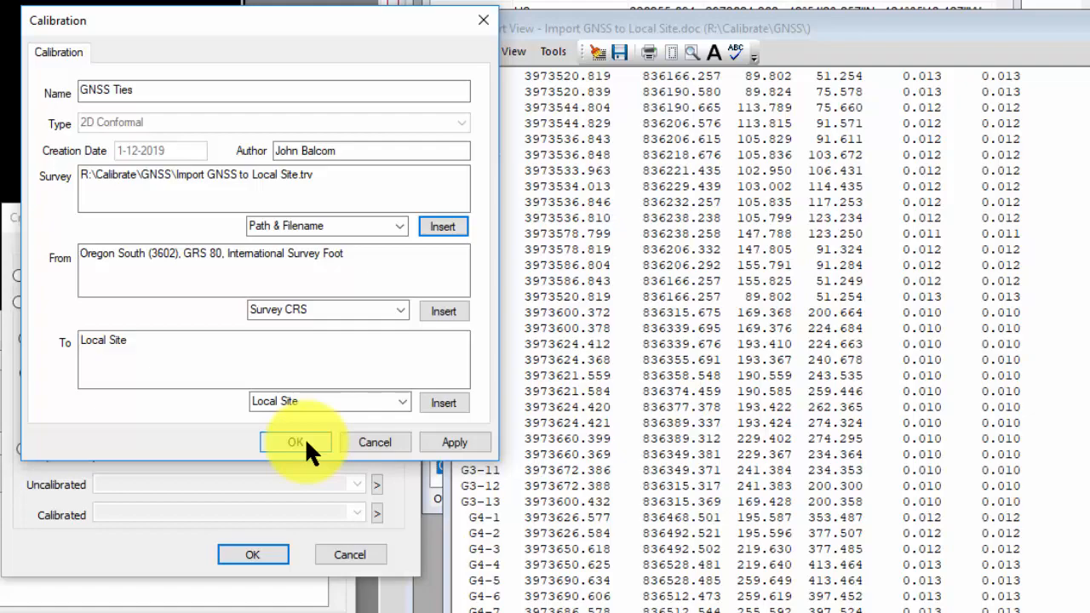
{"action": "left_click", "coordinate": [294, 443]}
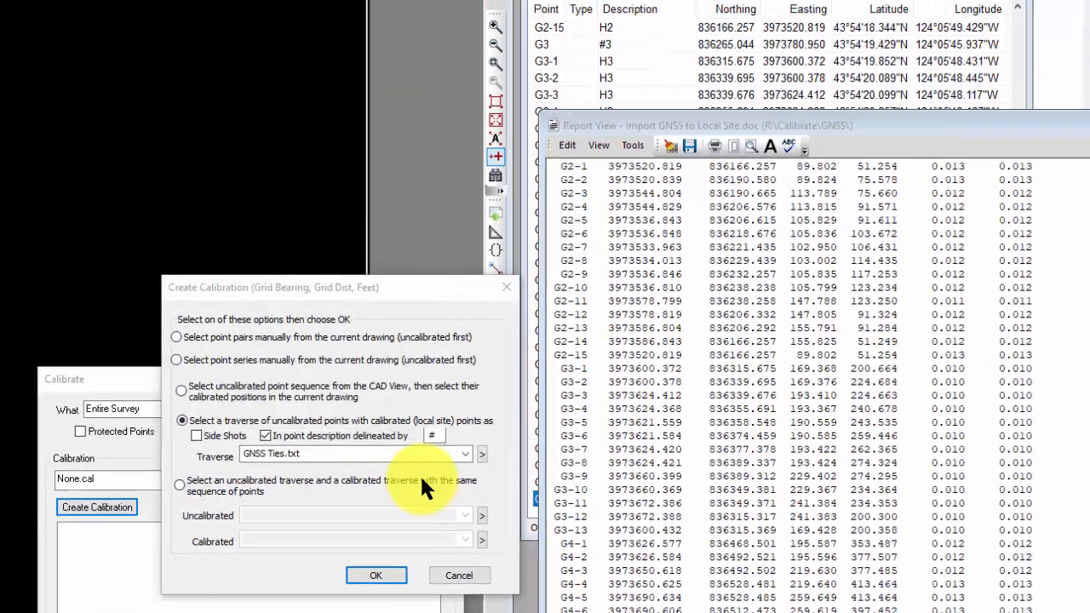
Save the finished calibration as GNSS.CAL.
{"action": "left_click", "coordinate": [375, 576]}
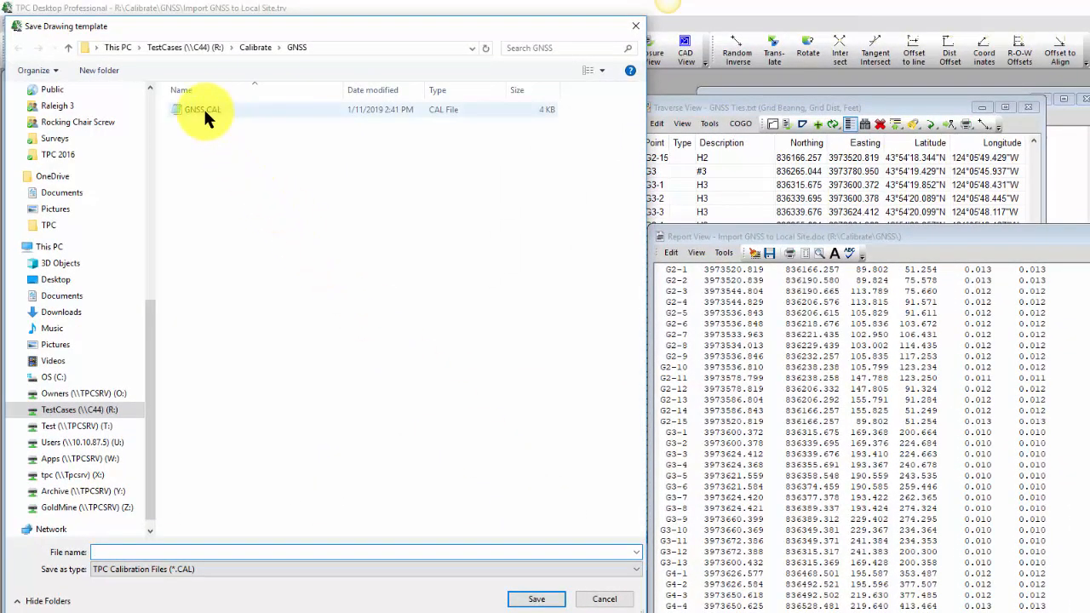
{"action": "left_click", "coordinate": [201, 109]}
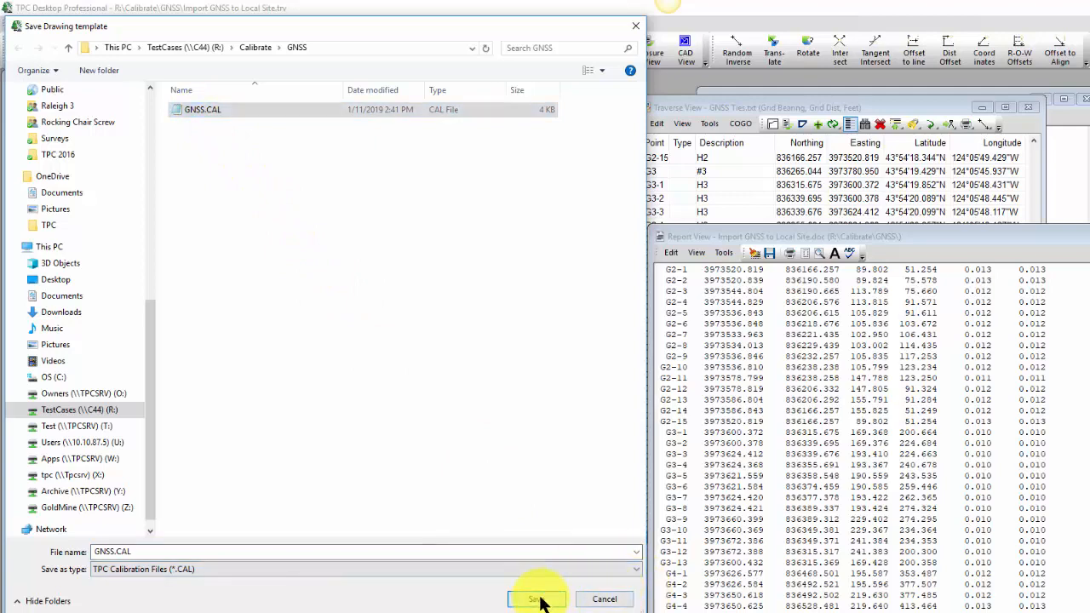
{"action": "left_click", "coordinate": [535, 599]}
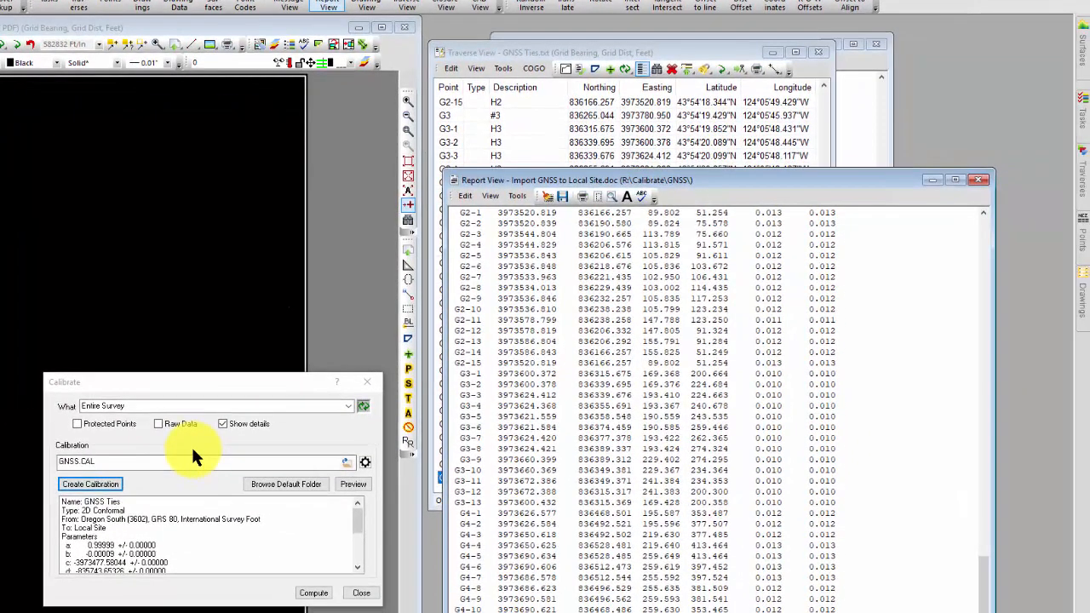
{"action": "mouse_move", "coordinate": [784, 378]}
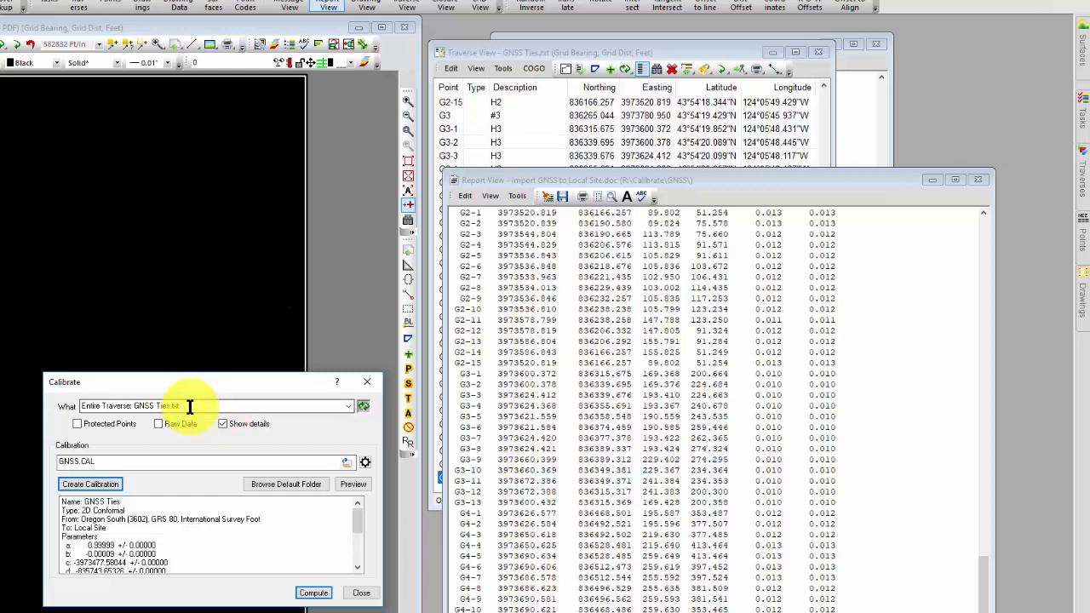
{"action": "mouse_move", "coordinate": [198, 405]}
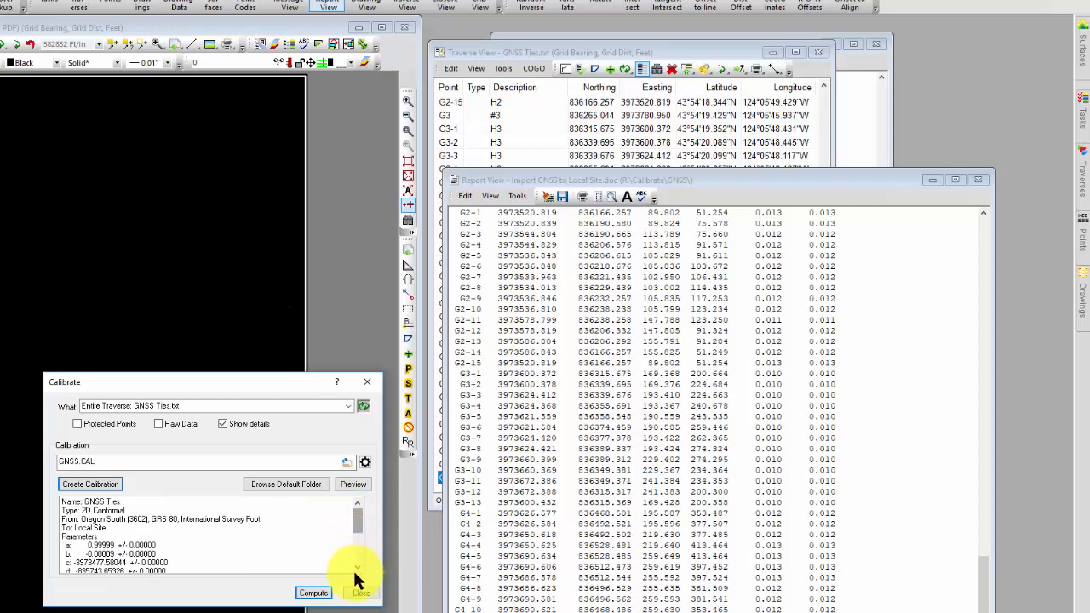
Compute the GNSS.CAL calibration for the entire GNSS Ties traverse.
{"action": "left_click", "coordinate": [313, 593]}
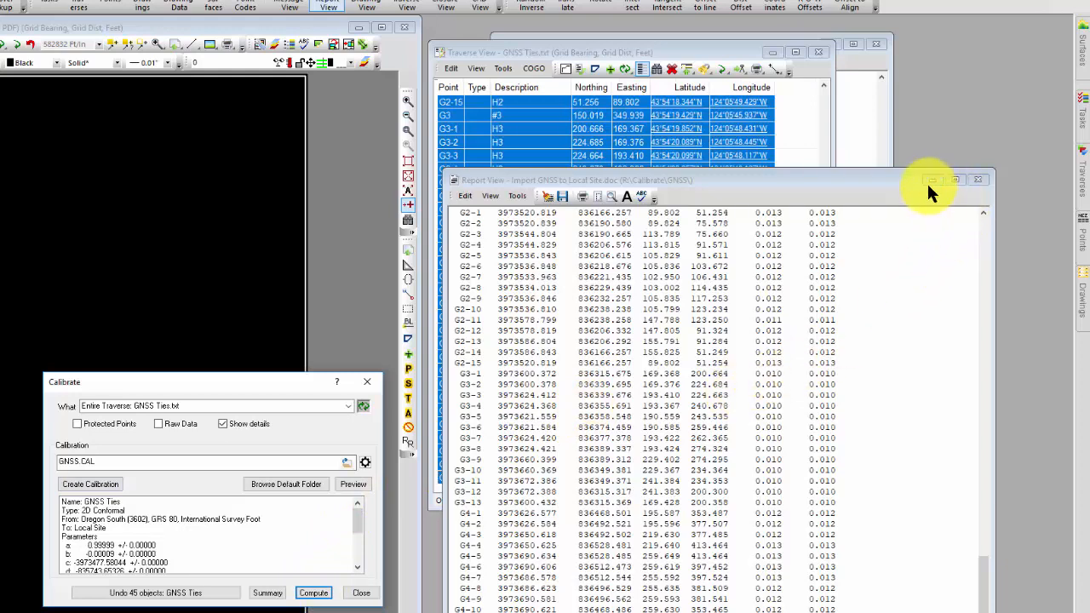
Close the GNSS report and inspect tie point G3-3's calibrated local coordinates.
{"action": "left_click", "coordinate": [977, 181]}
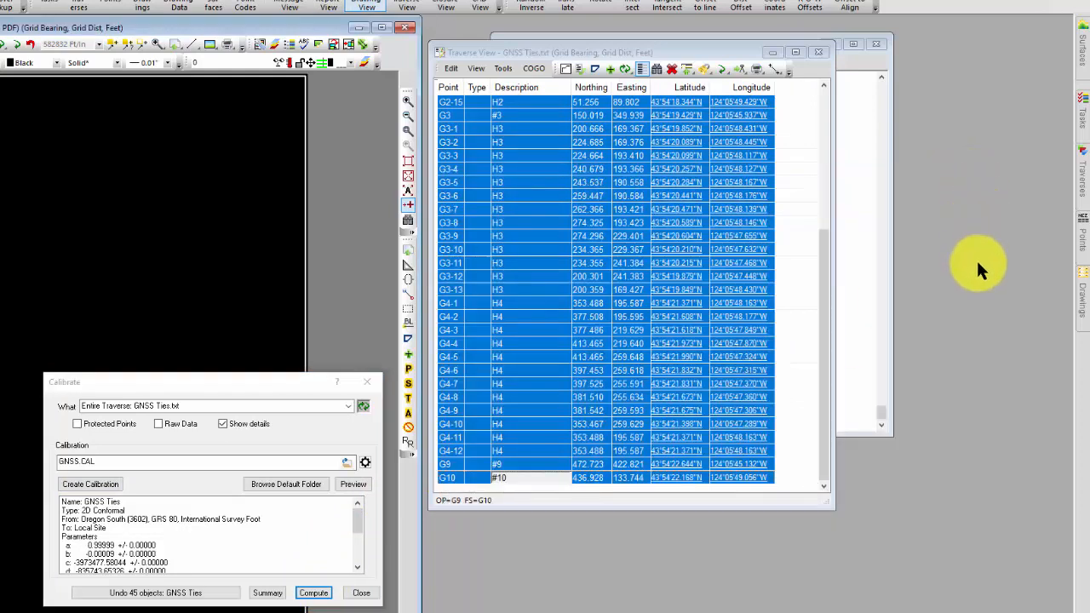
{"action": "mouse_move", "coordinate": [978, 286]}
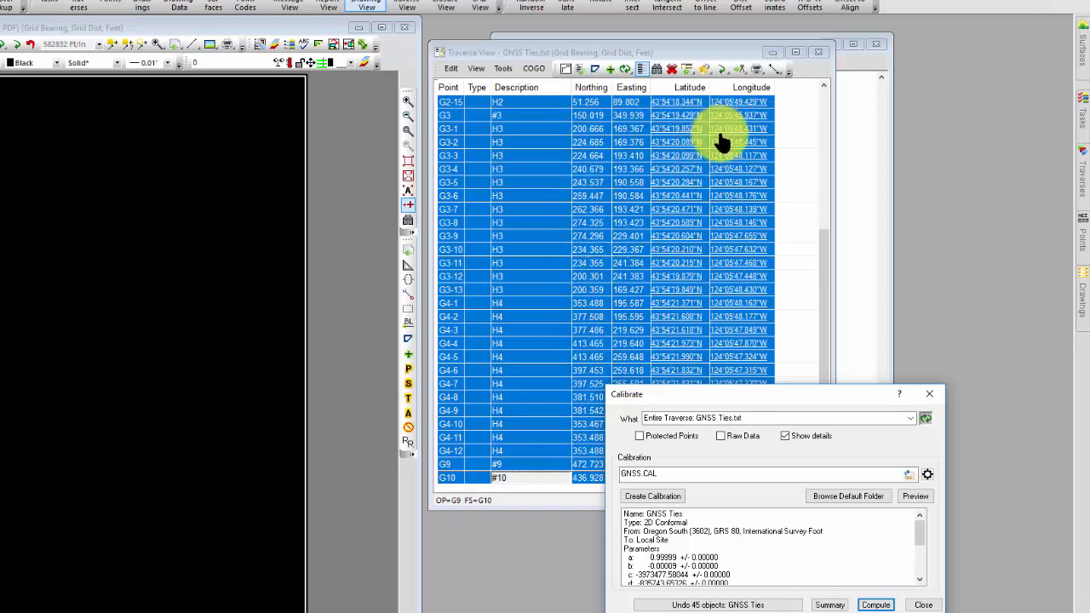
{"action": "left_click", "coordinate": [477, 155]}
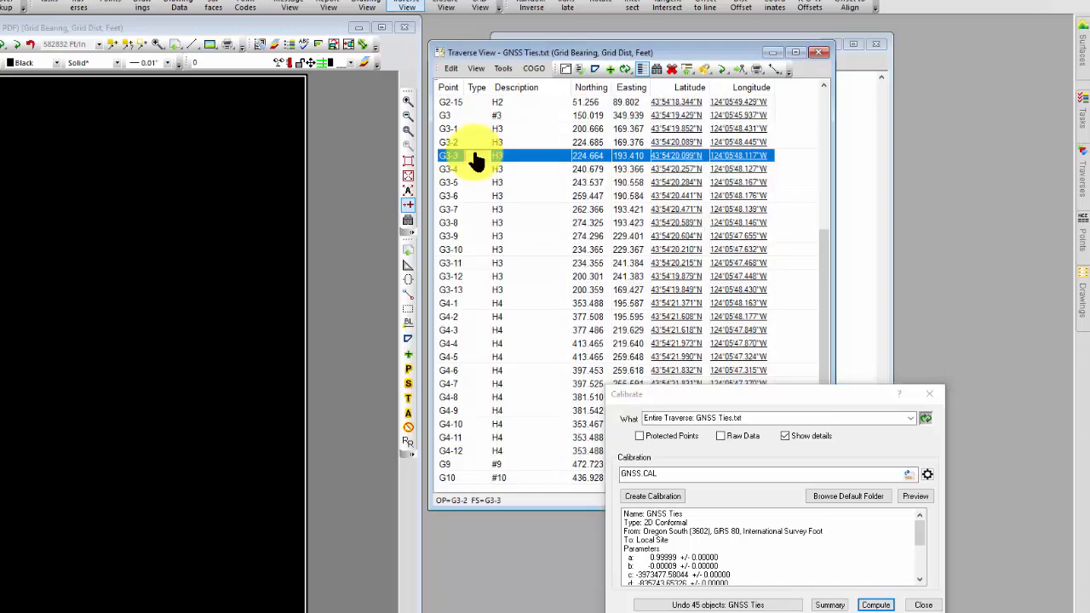
{"action": "mouse_move", "coordinate": [698, 218]}
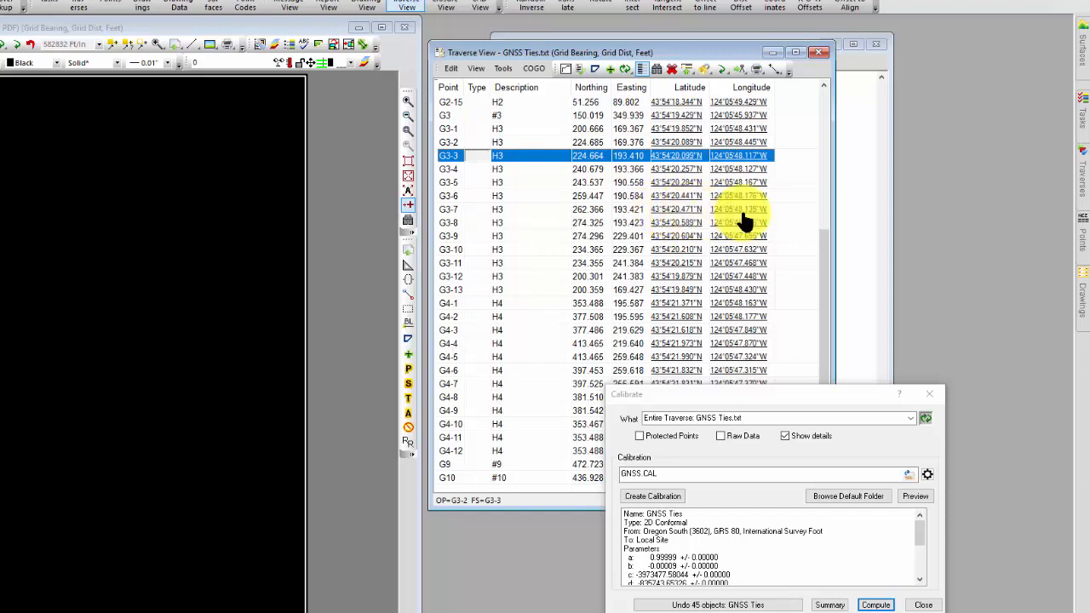
{"action": "mouse_move", "coordinate": [481, 231]}
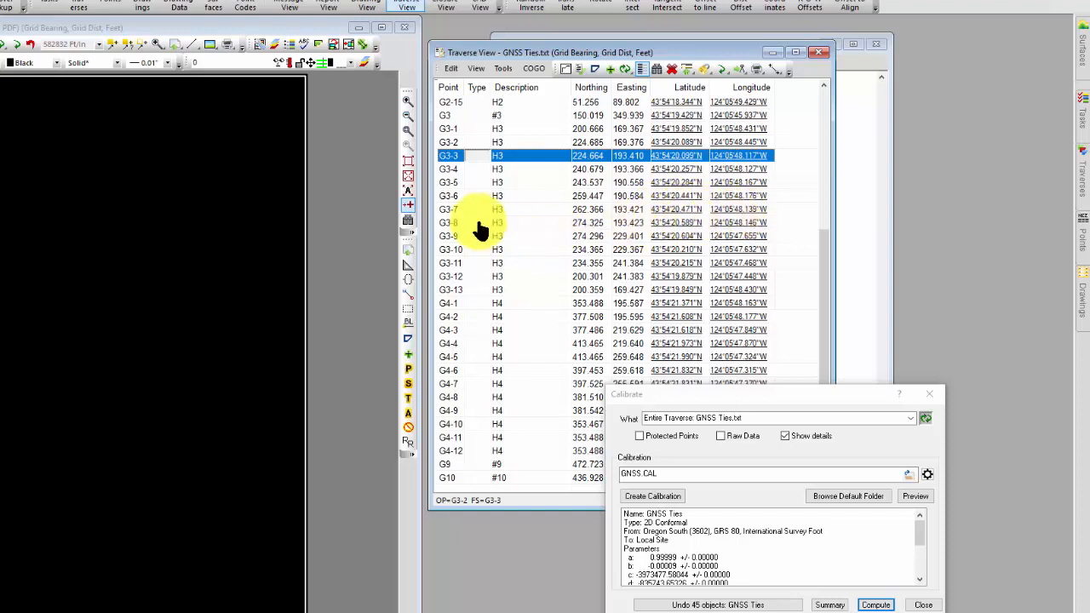
{"action": "mouse_move", "coordinate": [408, 174]}
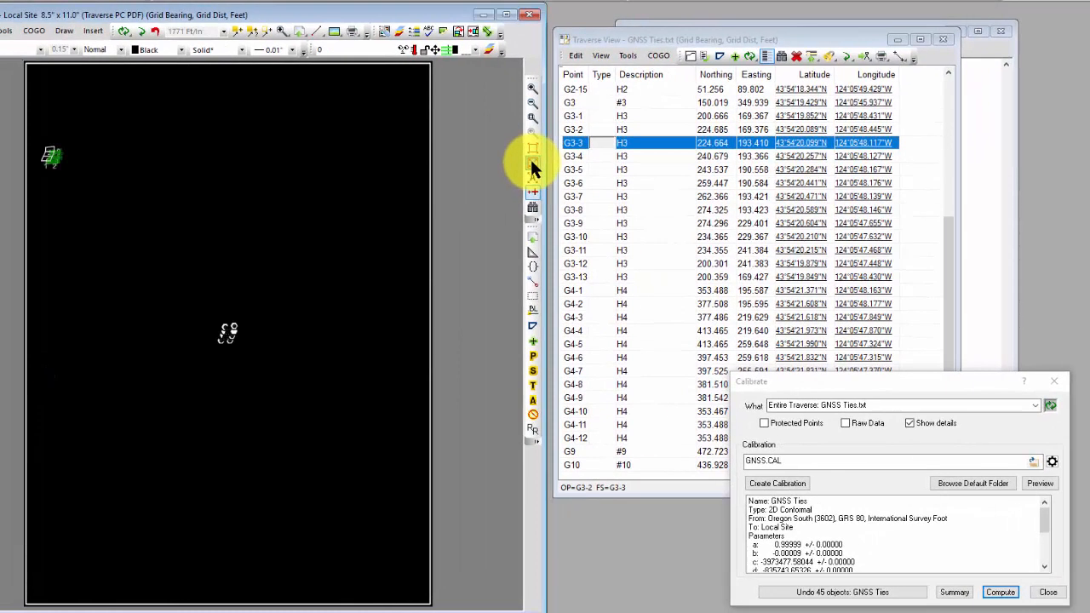
Fit the drawing to all points and compute the detailed calibration of all 45 tie points.
{"action": "left_click", "coordinate": [531, 180]}
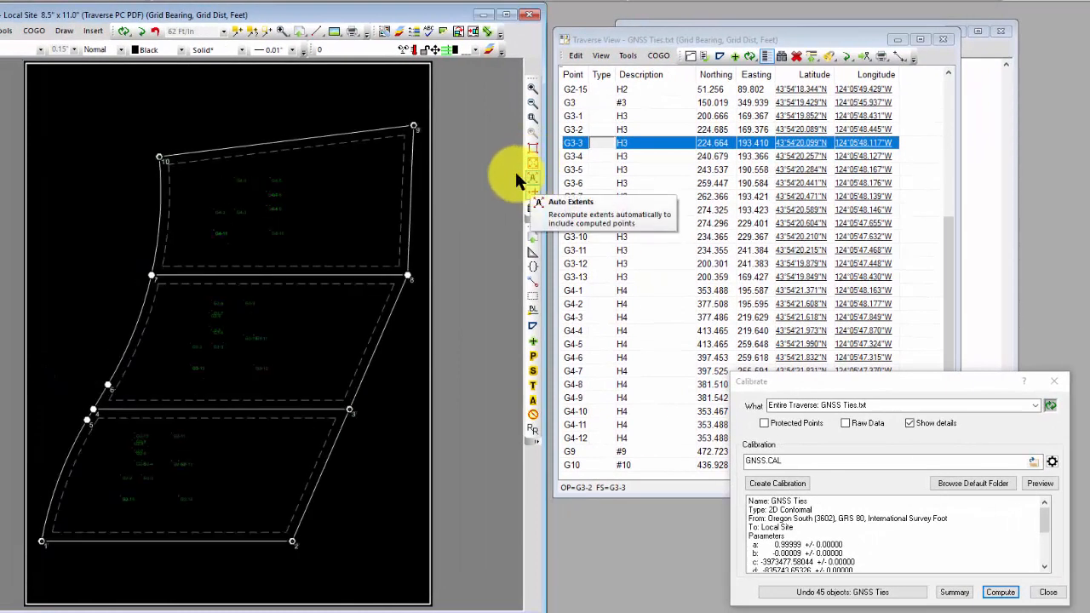
{"action": "mouse_move", "coordinate": [491, 144]}
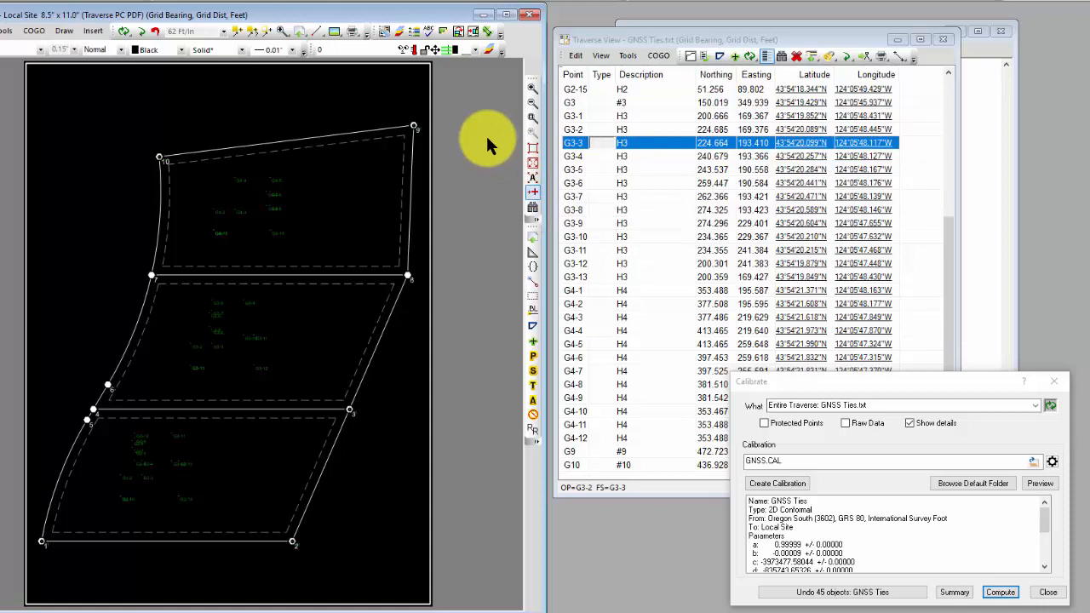
{"action": "mouse_move", "coordinate": [286, 239]}
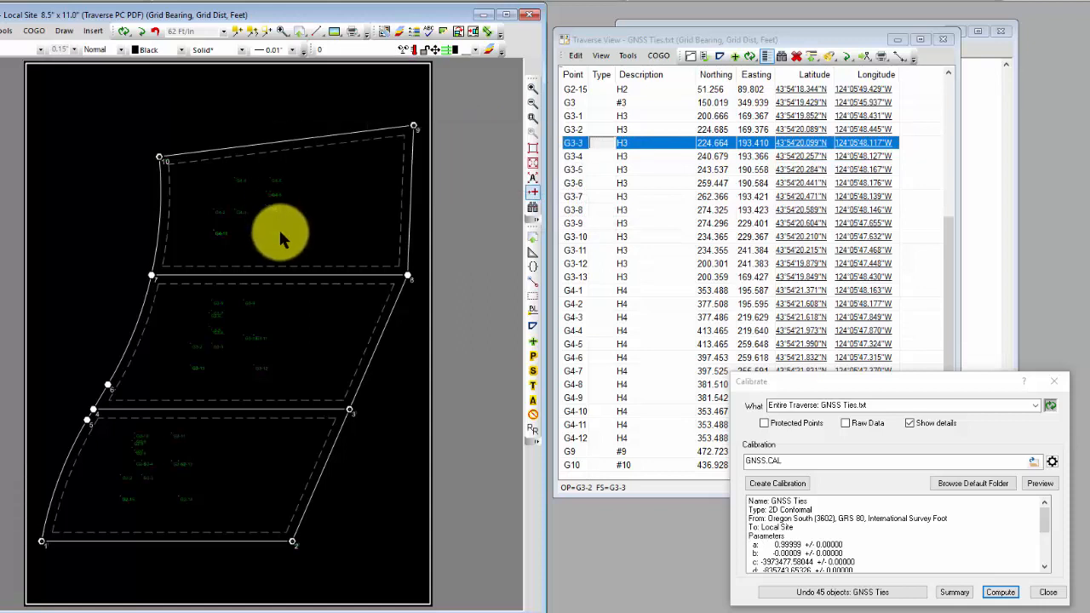
{"action": "mouse_move", "coordinate": [286, 242]}
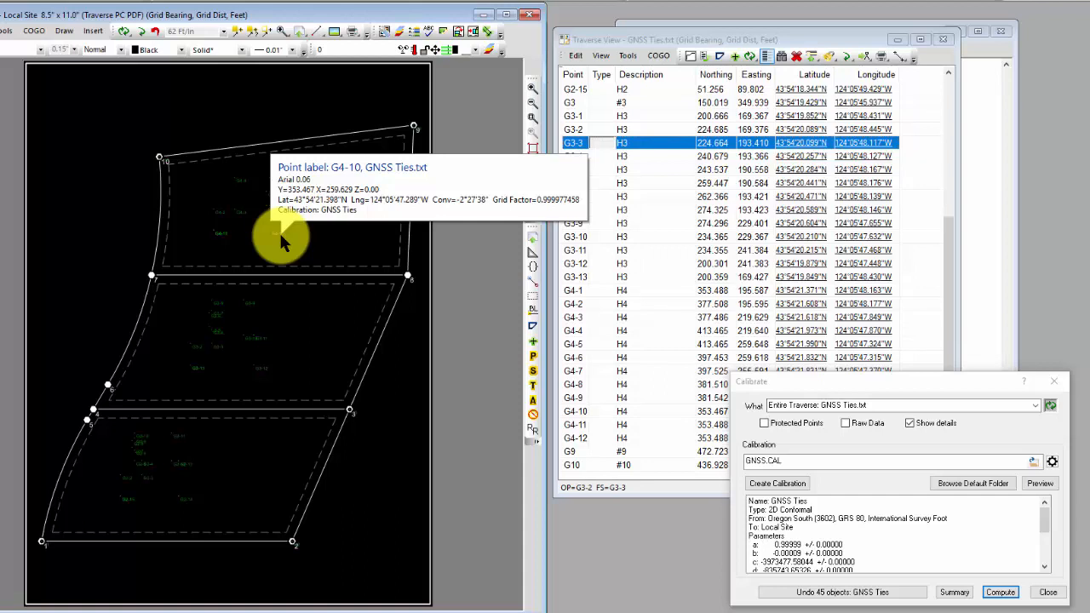
{"action": "mouse_move", "coordinate": [885, 446]}
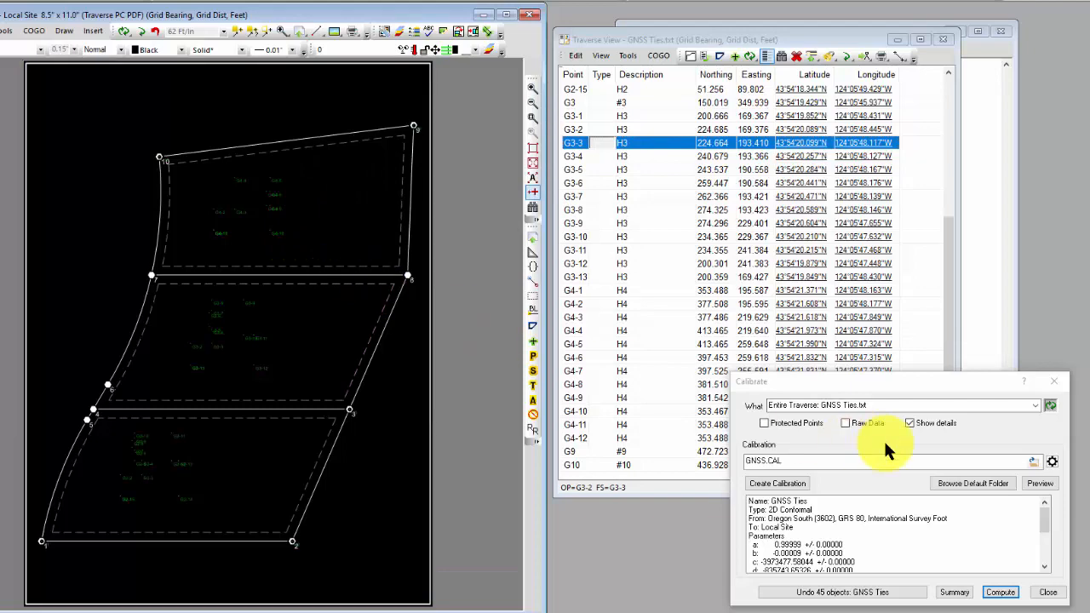
{"action": "left_click", "coordinate": [1055, 381]}
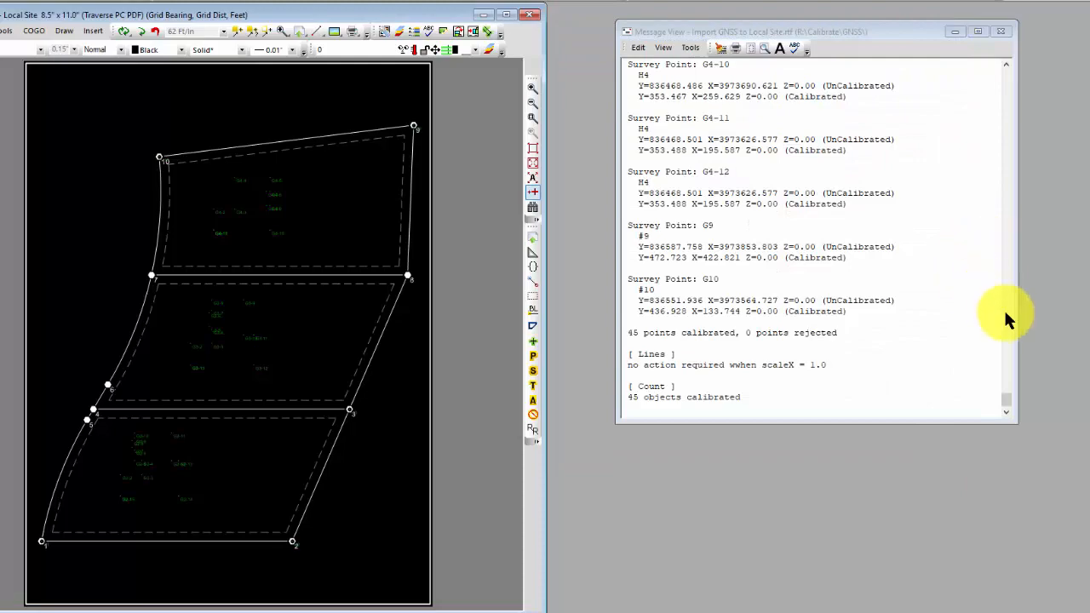
{"action": "mouse_move", "coordinate": [1009, 407]}
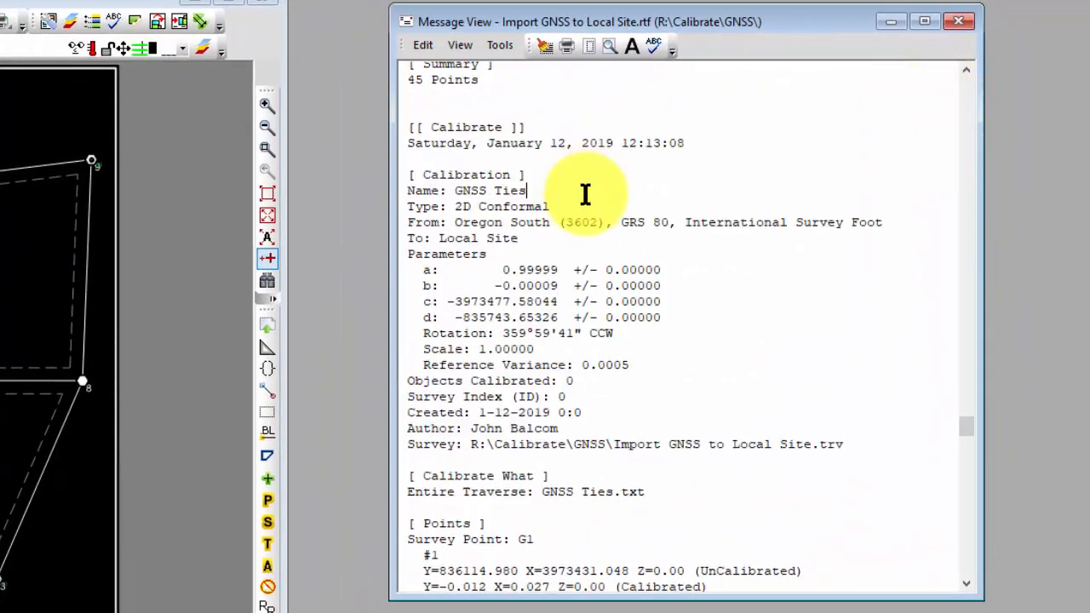
{"action": "scroll", "scroll_direction": "down", "scroll_amount": 3}
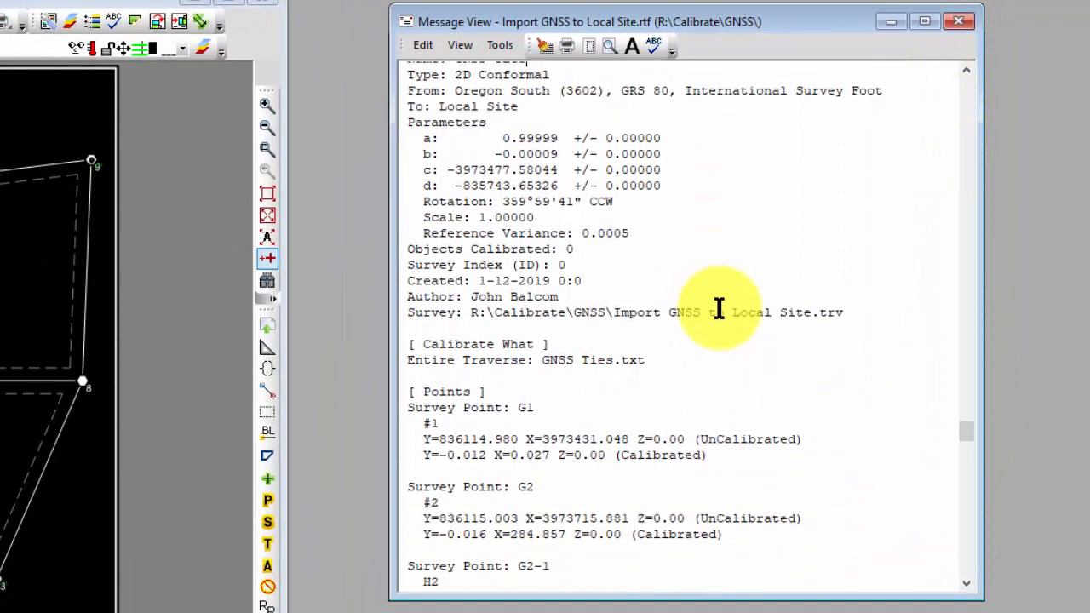
{"action": "scroll", "scroll_direction": "down", "scroll_amount": 3}
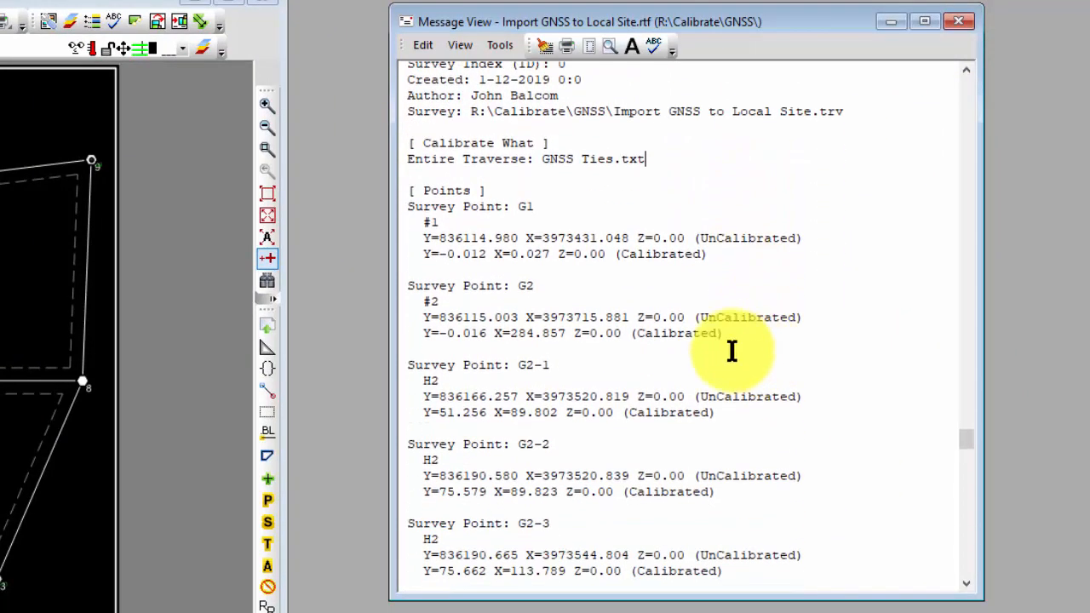
{"action": "mouse_move", "coordinate": [814, 238]}
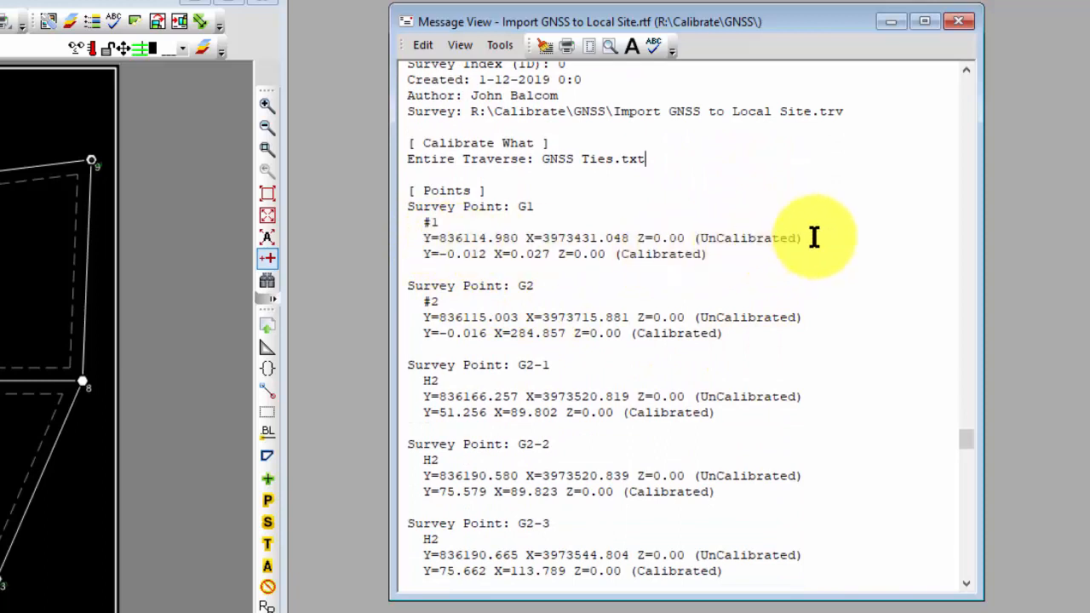
{"action": "mouse_move", "coordinate": [722, 275]}
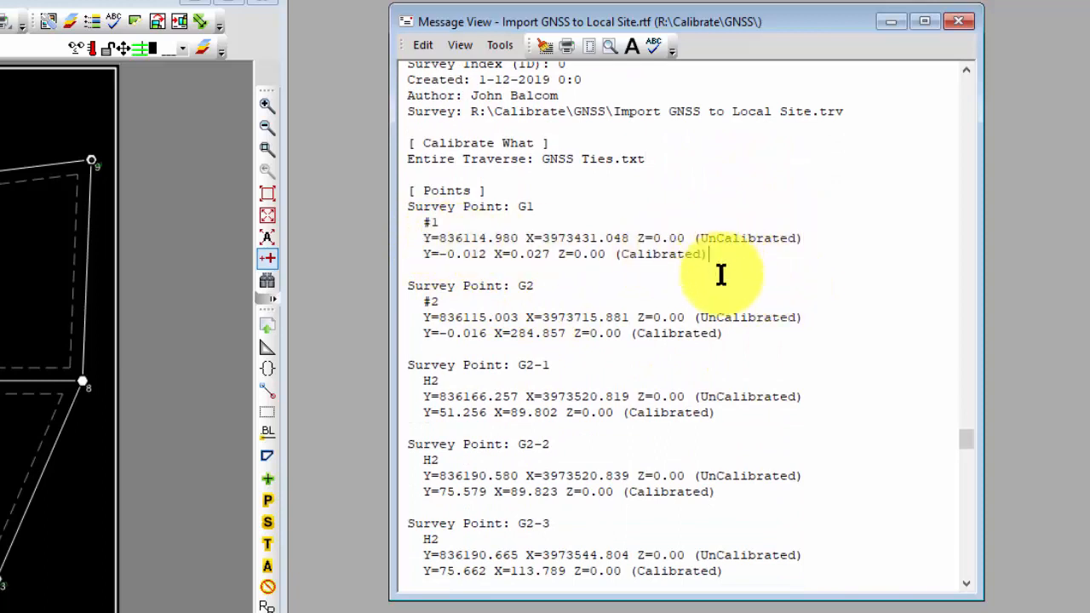
{"action": "mouse_move", "coordinate": [1056, 400]}
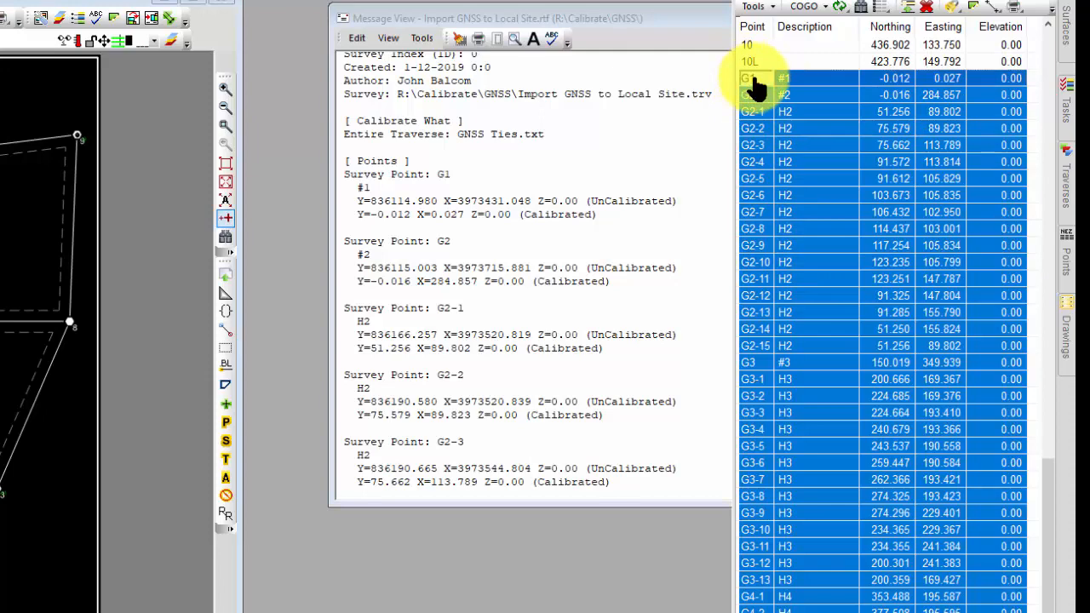
{"action": "double_click", "coordinate": [752, 79]}
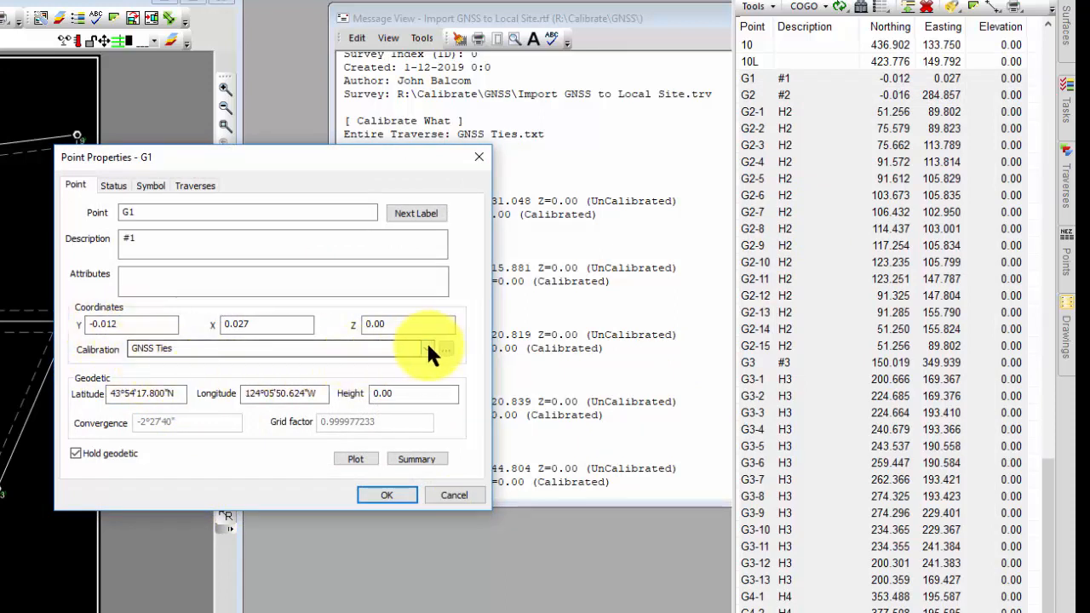
{"action": "left_click", "coordinate": [429, 349]}
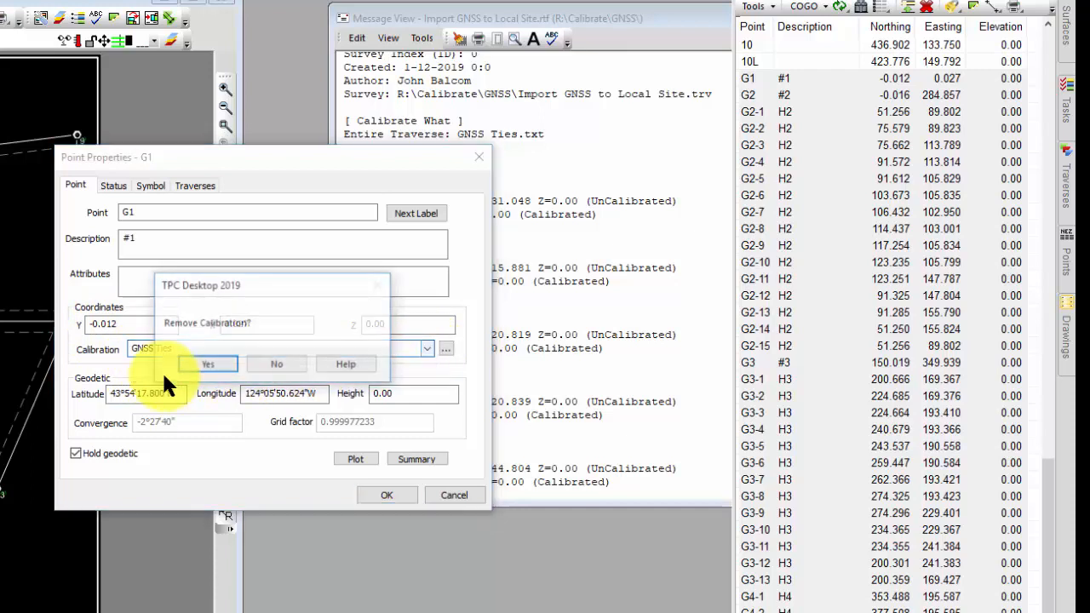
{"action": "left_click", "coordinate": [207, 365]}
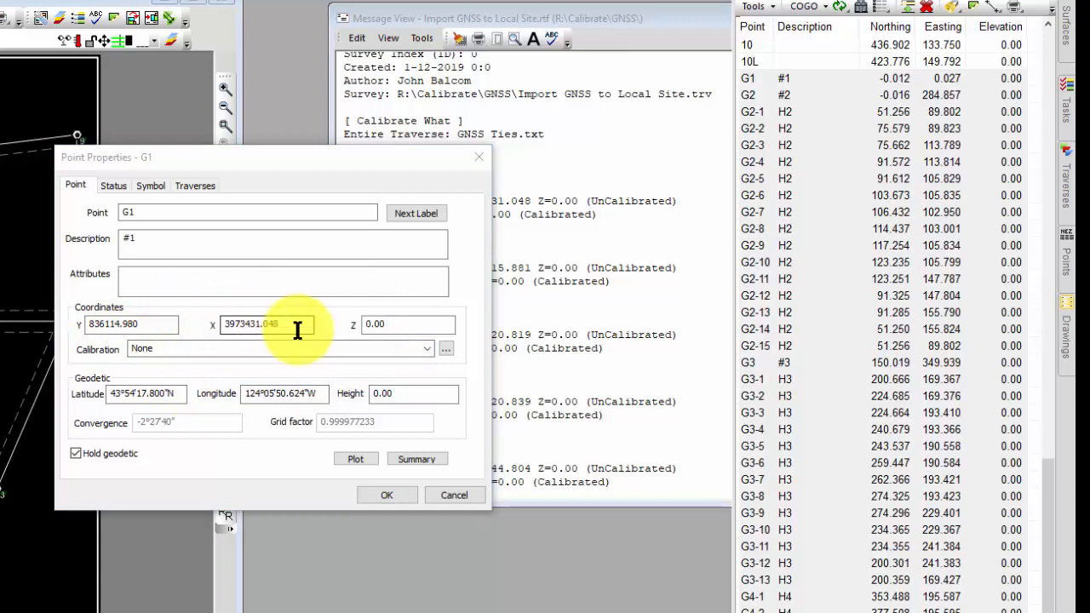
{"action": "left_click", "coordinate": [426, 348]}
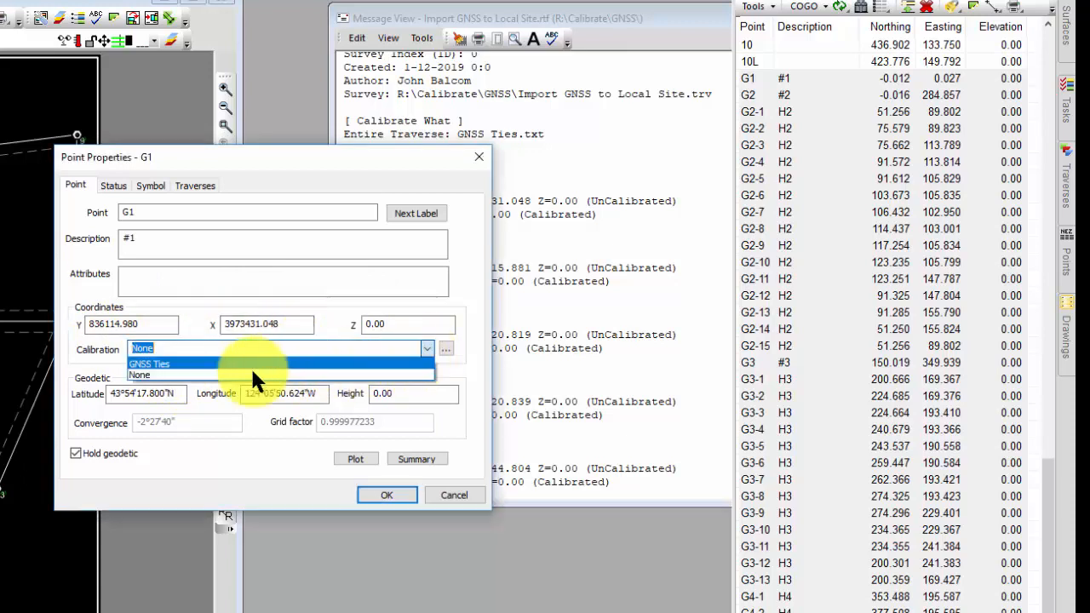
{"action": "left_click", "coordinate": [150, 364]}
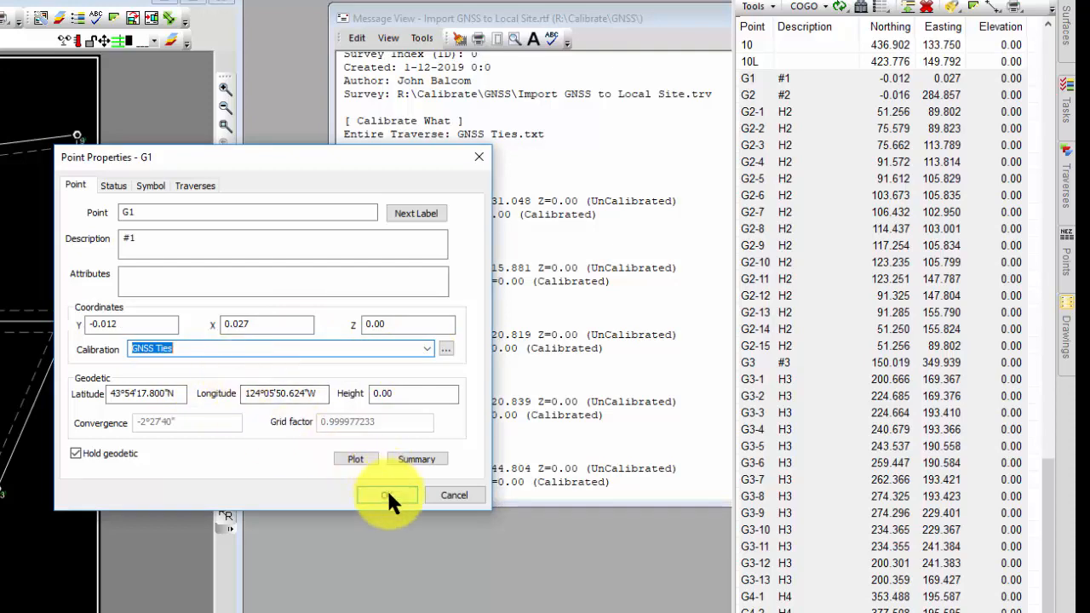
{"action": "left_click", "coordinate": [388, 494]}
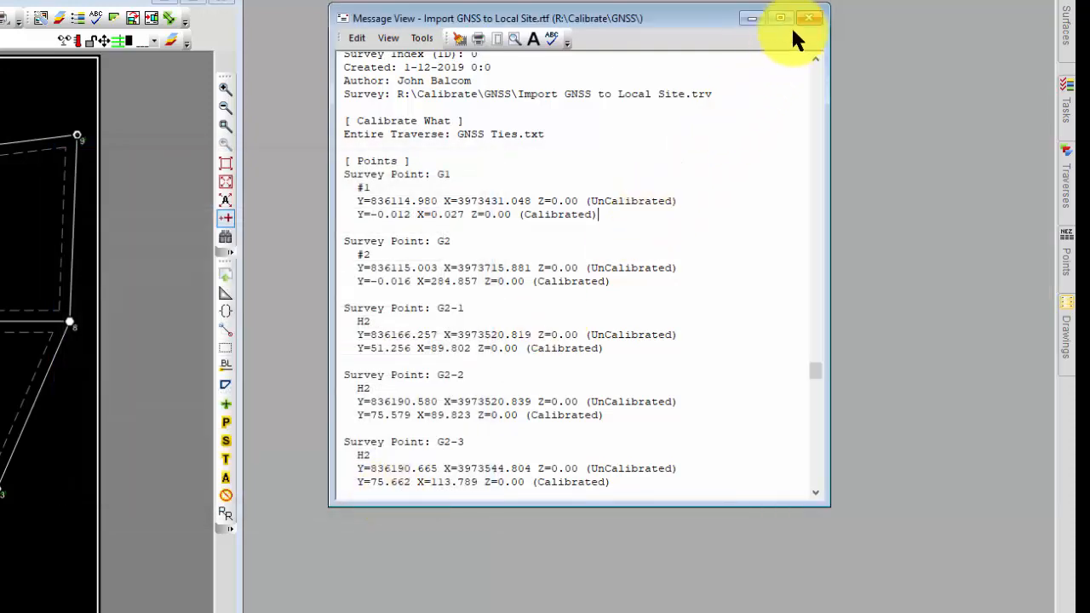
Close the report and add the selected G2-1 to G2-15 points to a new traverse.
{"action": "left_click", "coordinate": [808, 17]}
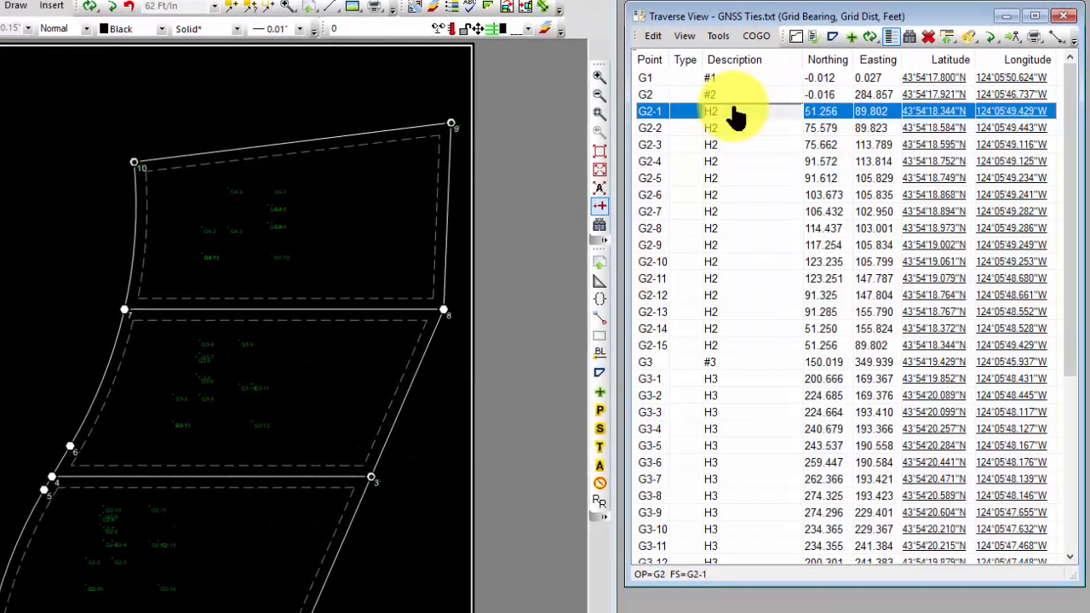
{"action": "mouse_move", "coordinate": [741, 349]}
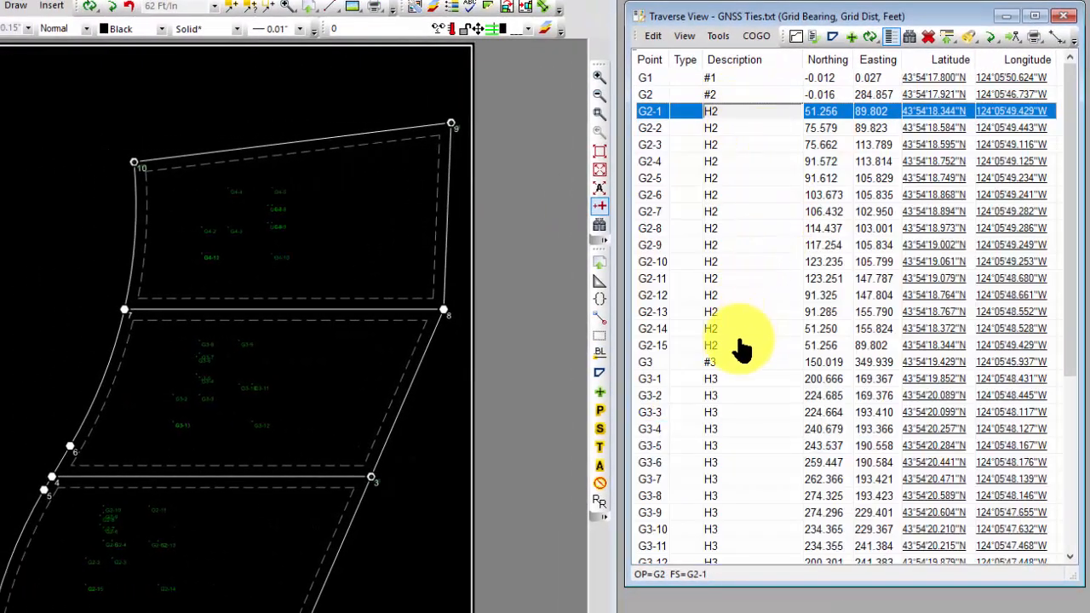
{"action": "right_click", "coordinate": [741, 344]}
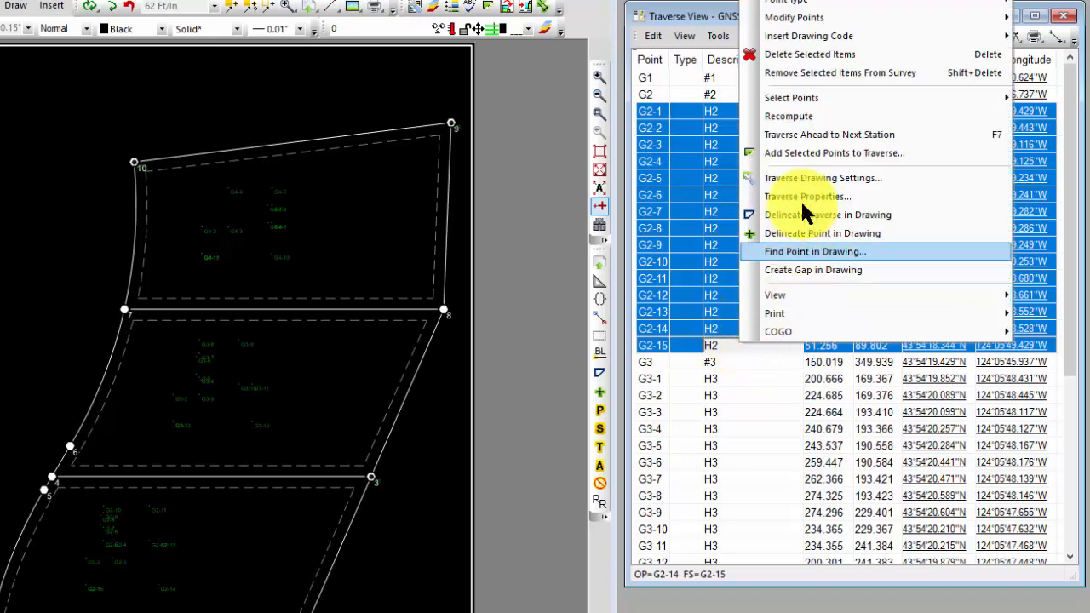
{"action": "left_click", "coordinate": [833, 153]}
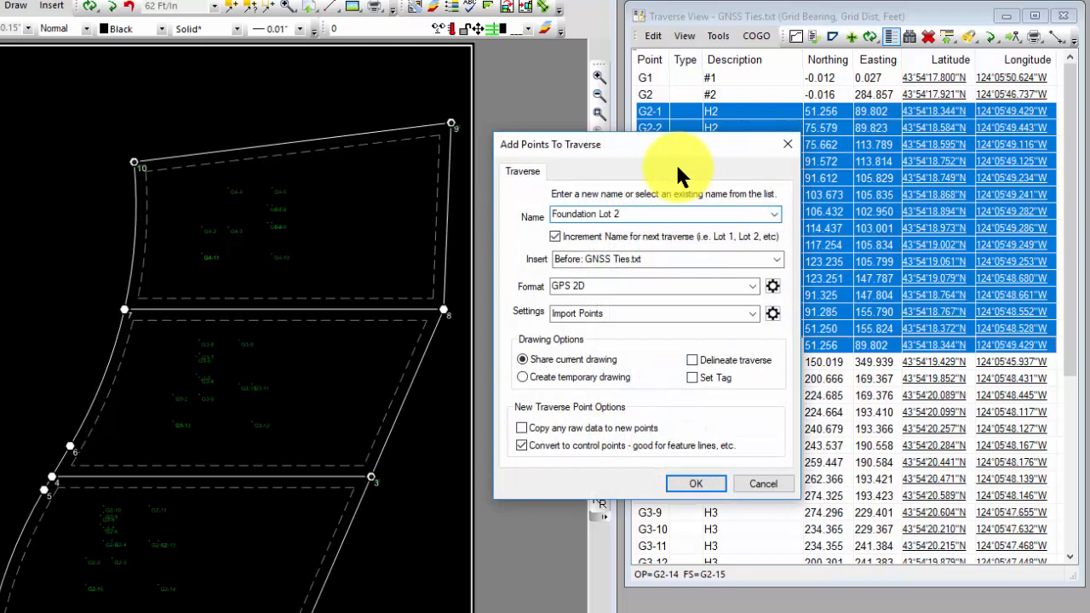
Create the Foundation Lot 2 traverse with Foundation format and Foundations settings.
{"action": "left_click", "coordinate": [752, 286]}
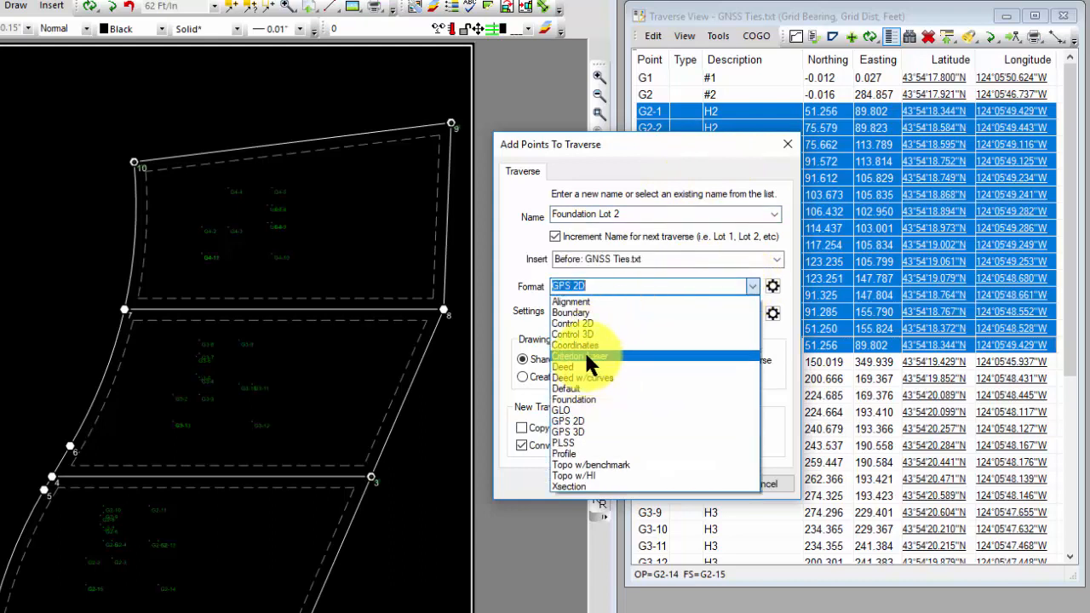
{"action": "left_click", "coordinate": [574, 398]}
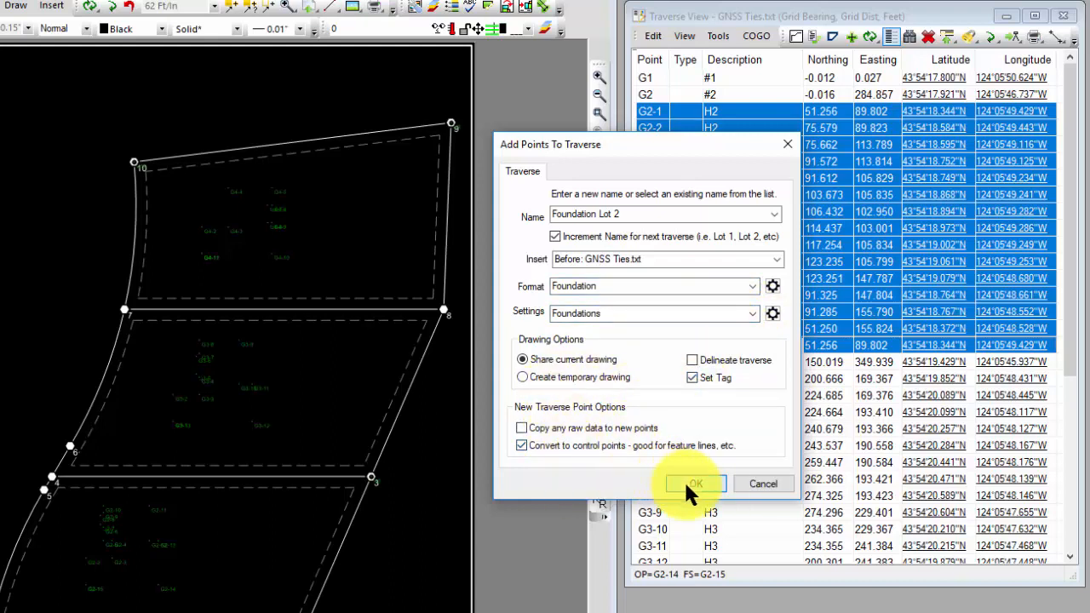
{"action": "left_click", "coordinate": [695, 483]}
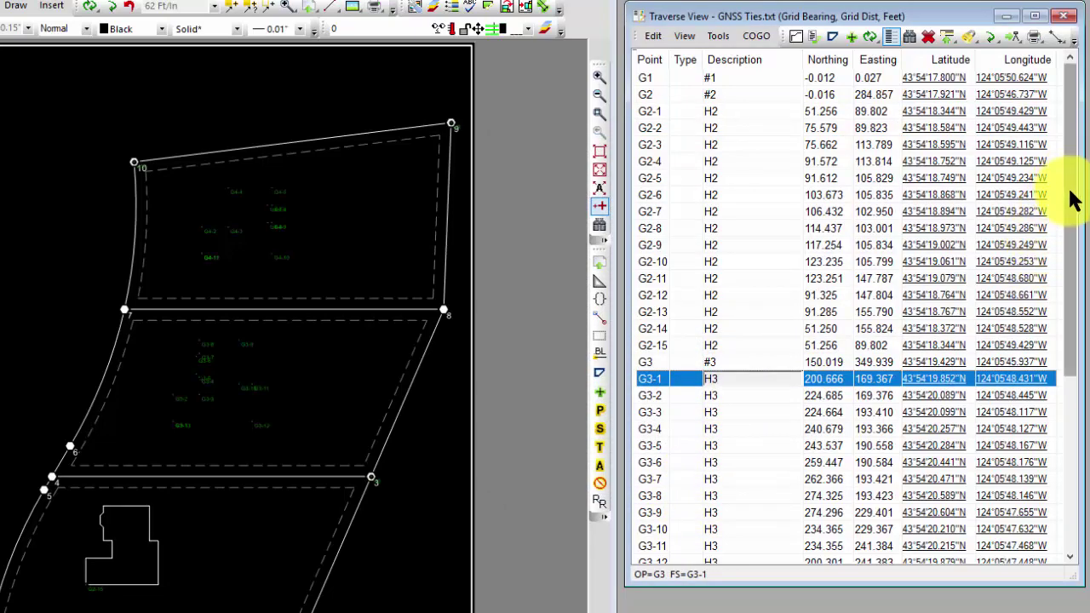
Create the Foundation Lot 3 traverse from G3-1 to G3-13, then select the G4 points.
{"action": "scroll", "scroll_direction": "down", "scroll_amount": 3}
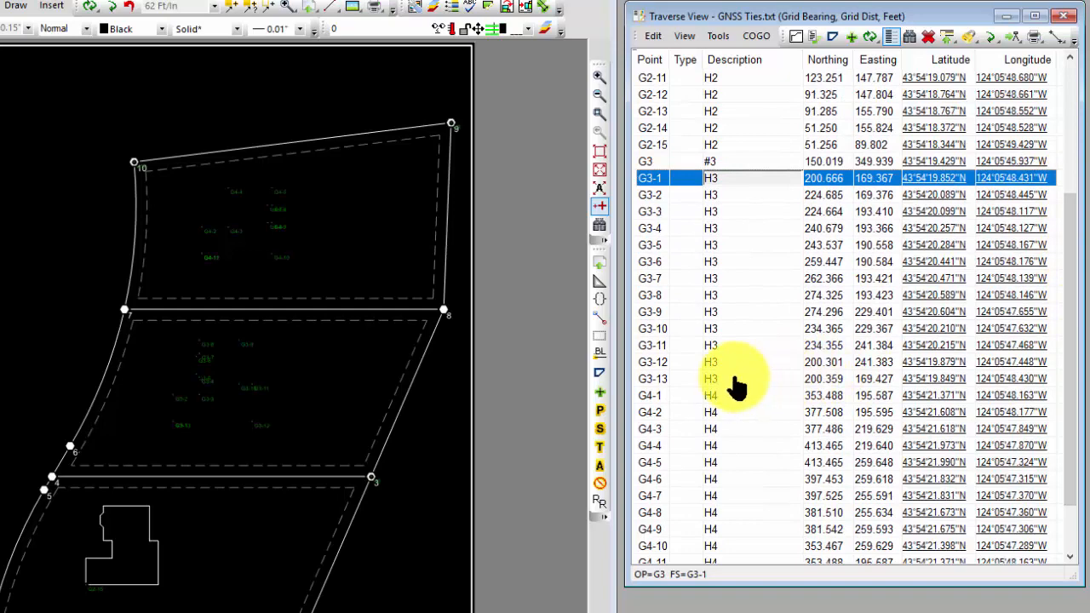
{"action": "right_click", "coordinate": [736, 378]}
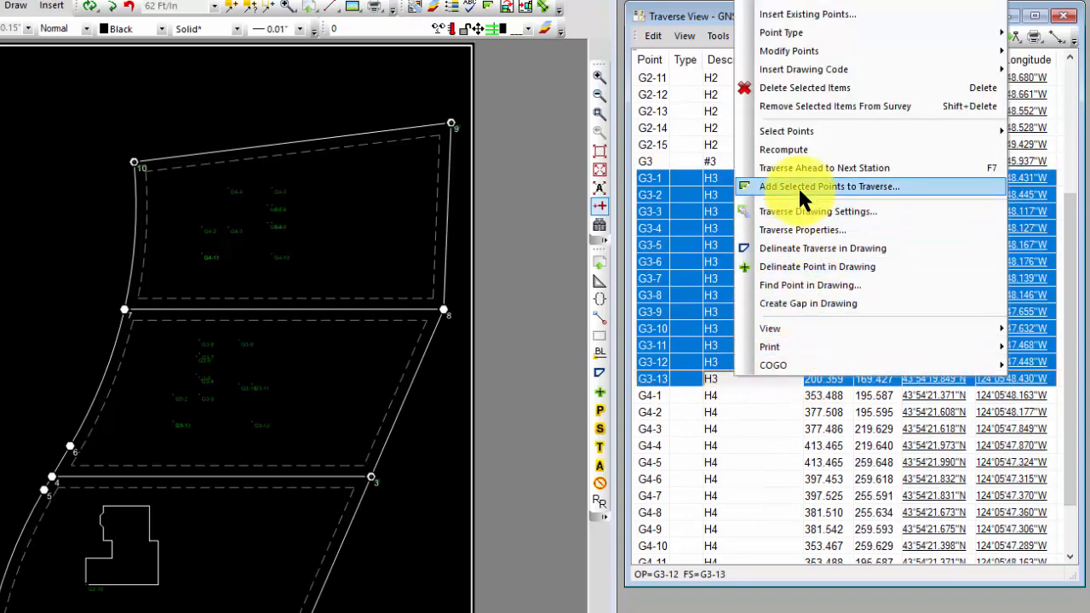
{"action": "left_click", "coordinate": [827, 186]}
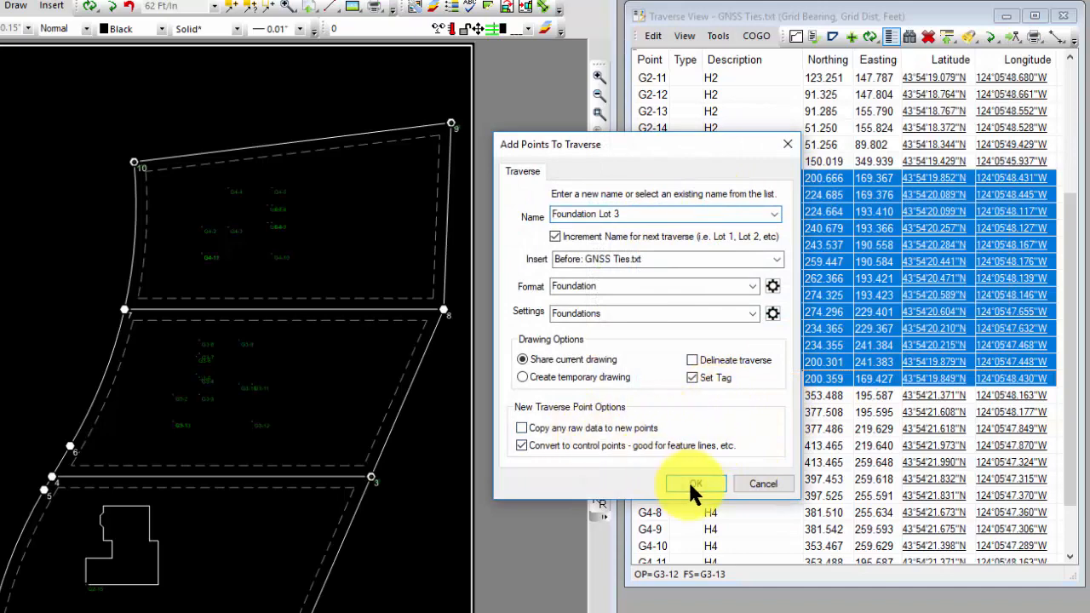
{"action": "left_click", "coordinate": [695, 484]}
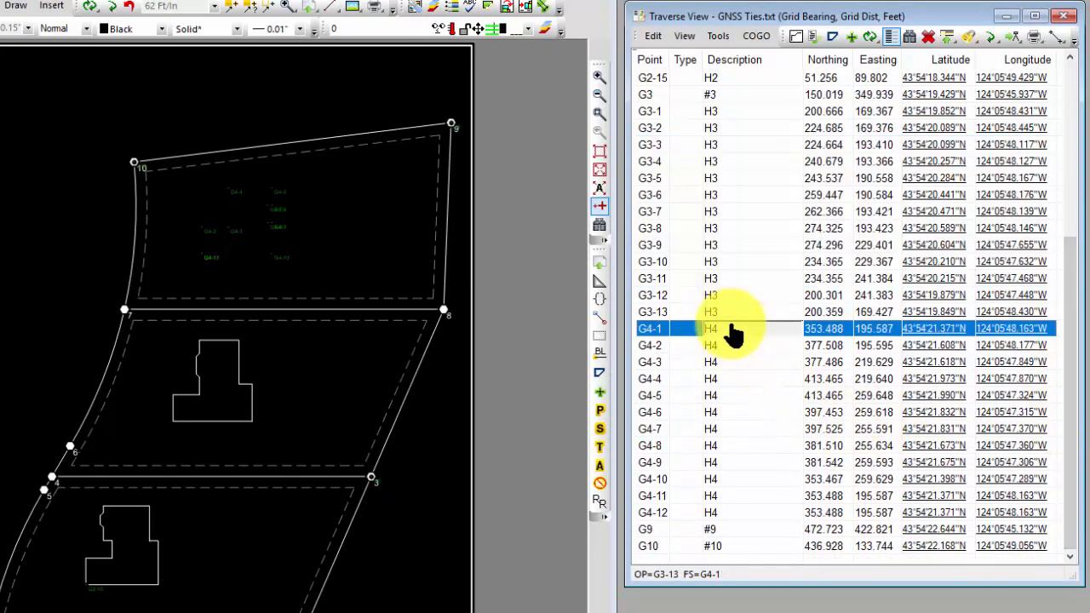
{"action": "left_click", "coordinate": [732, 513]}
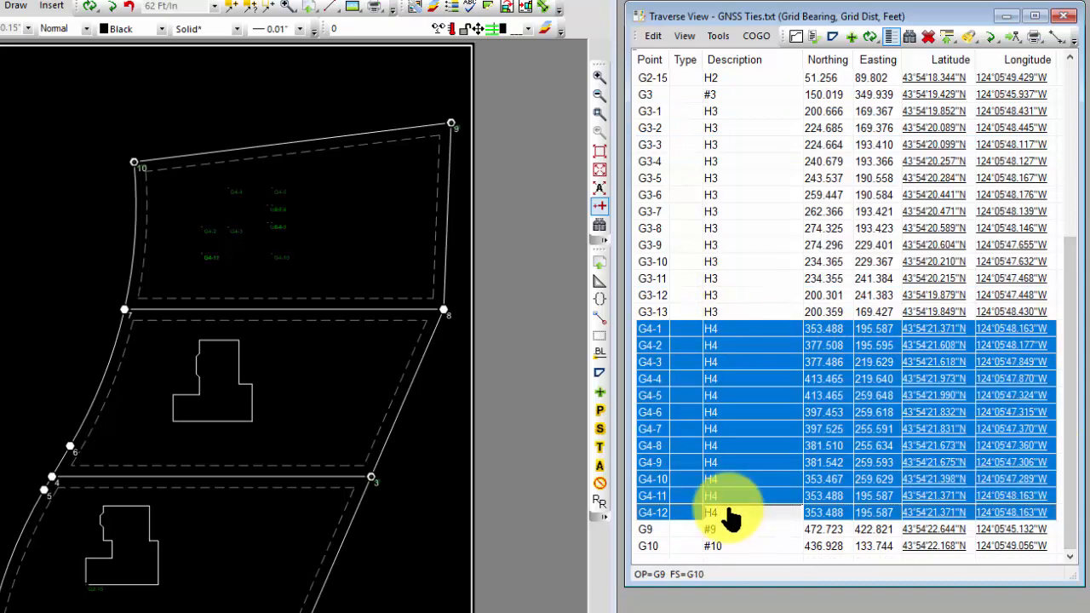